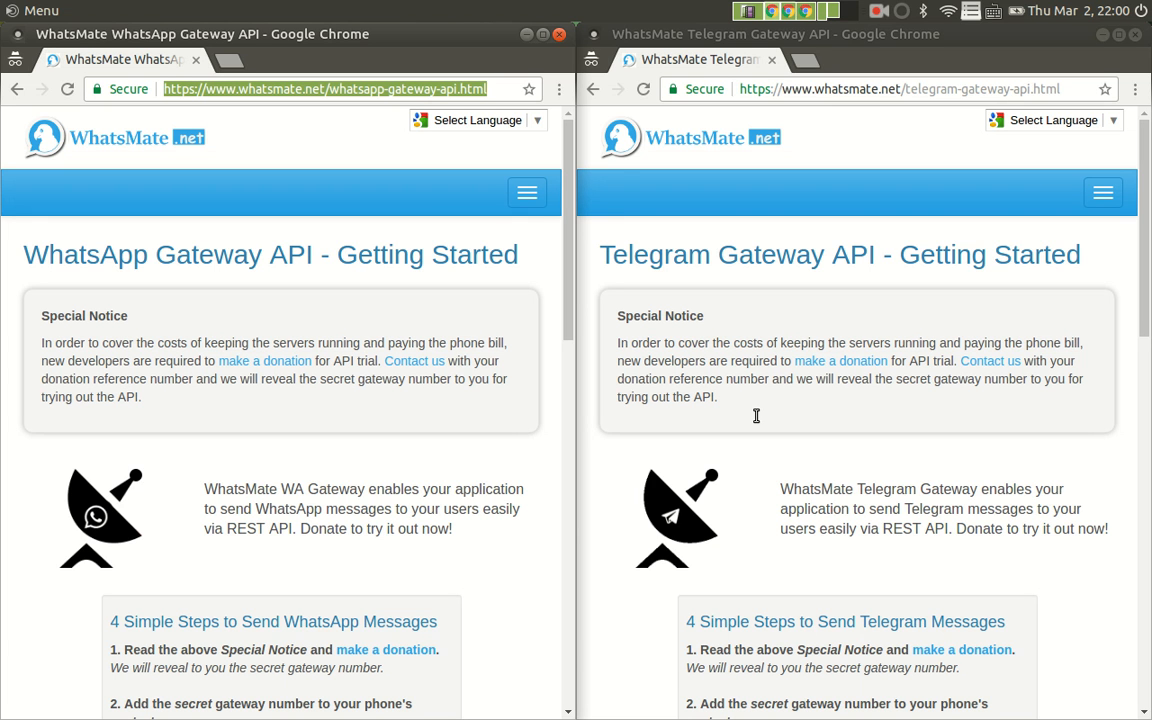
mouse_move(96, 236)
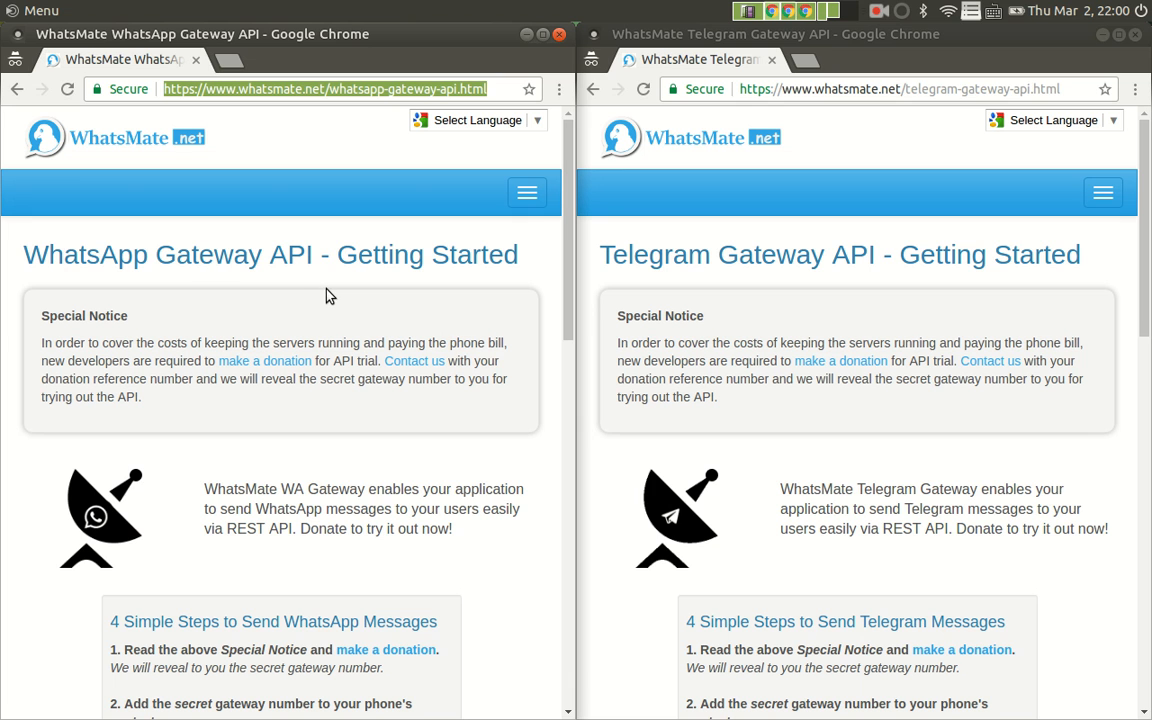
mouse_move(645, 290)
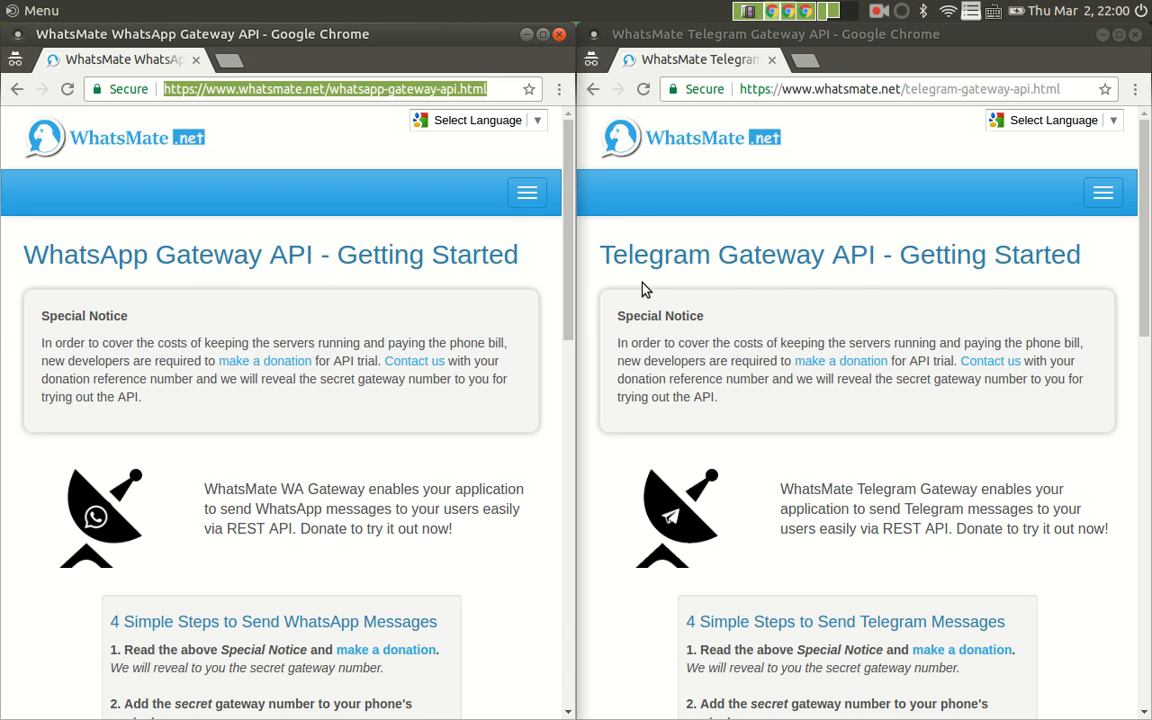
mouse_move(785, 343)
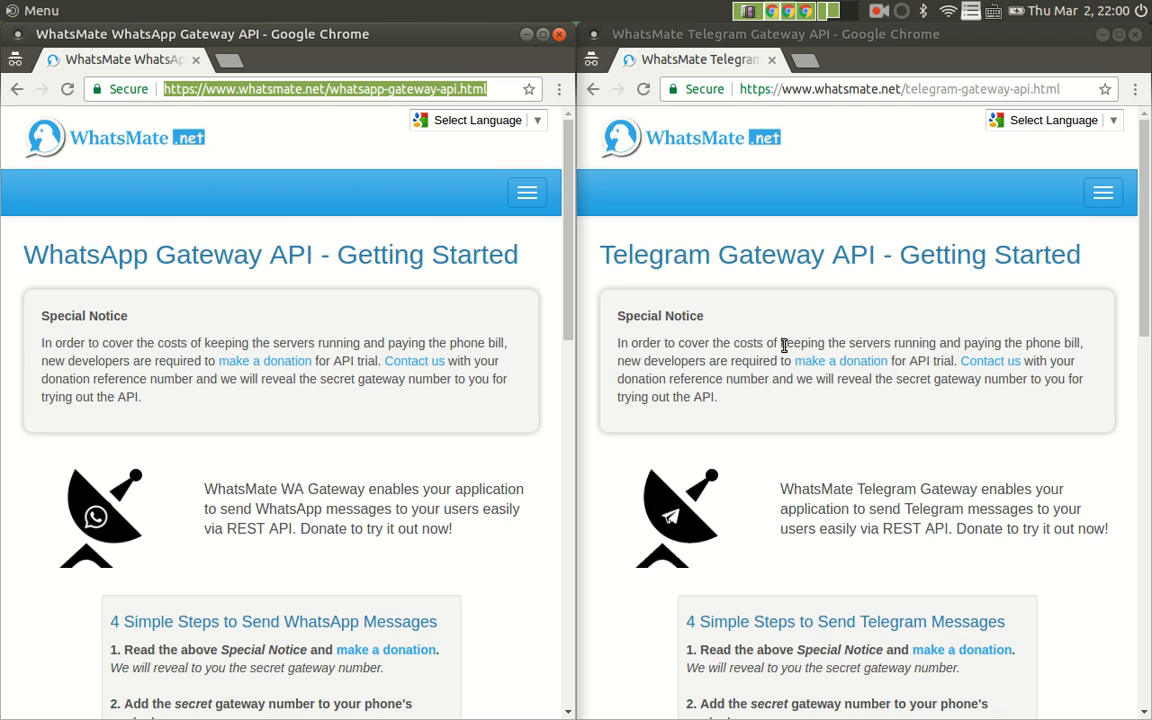
- Scroll the Telegram Gateway page to the '4 Simple Steps to Send Telegram Messages' box
scroll("down", 3)
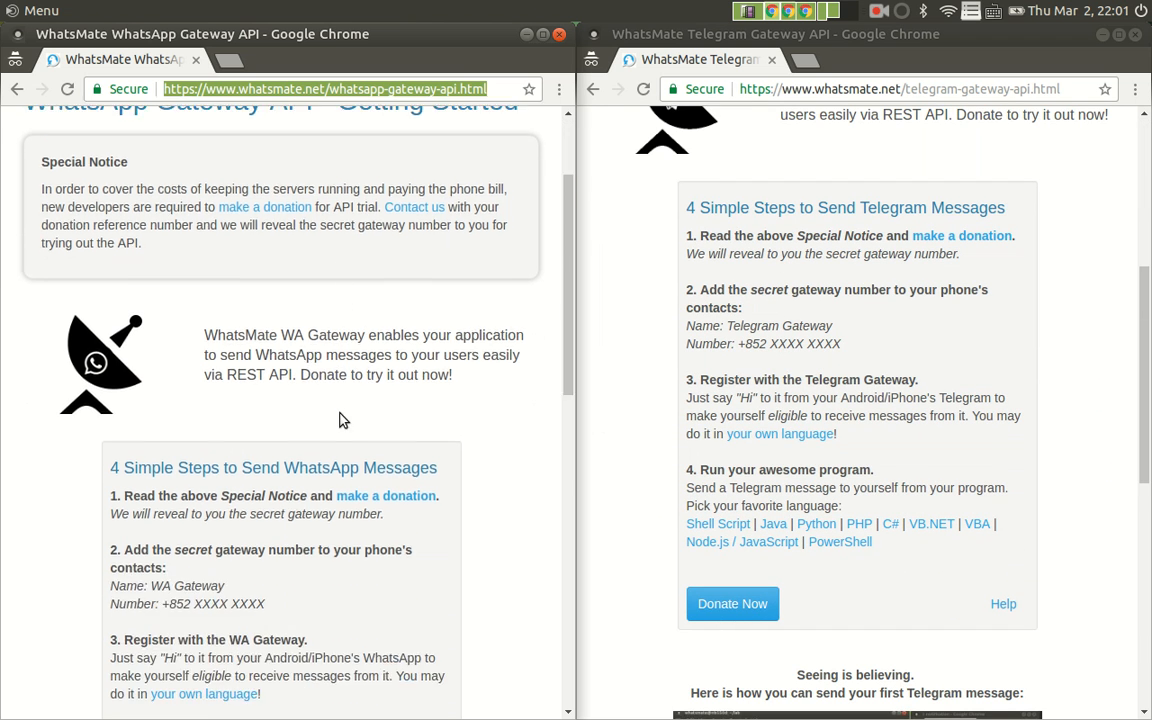
scroll("down", 3)
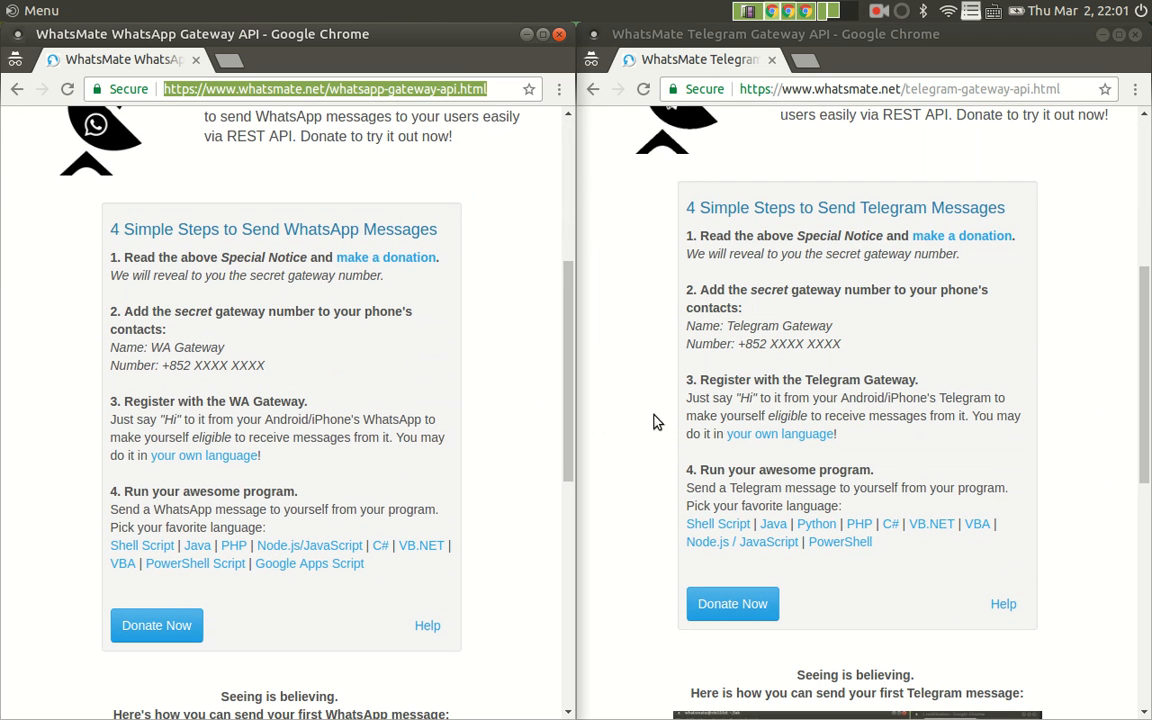
mouse_move(647, 446)
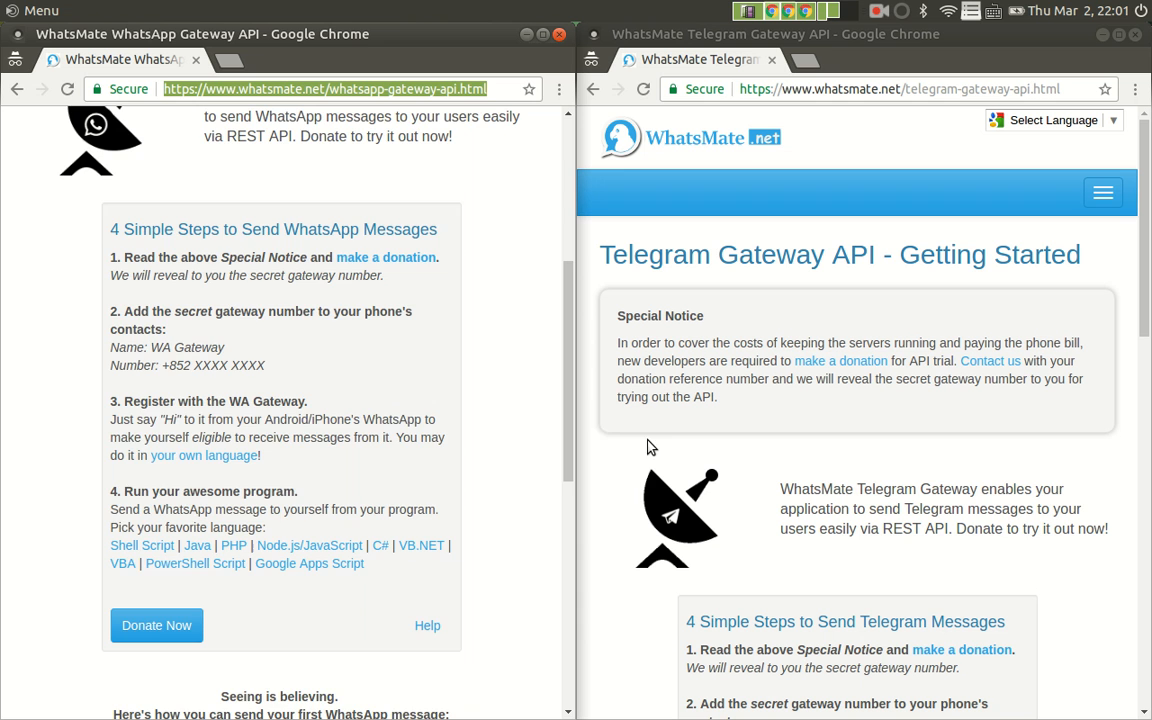
scroll("up", 3)
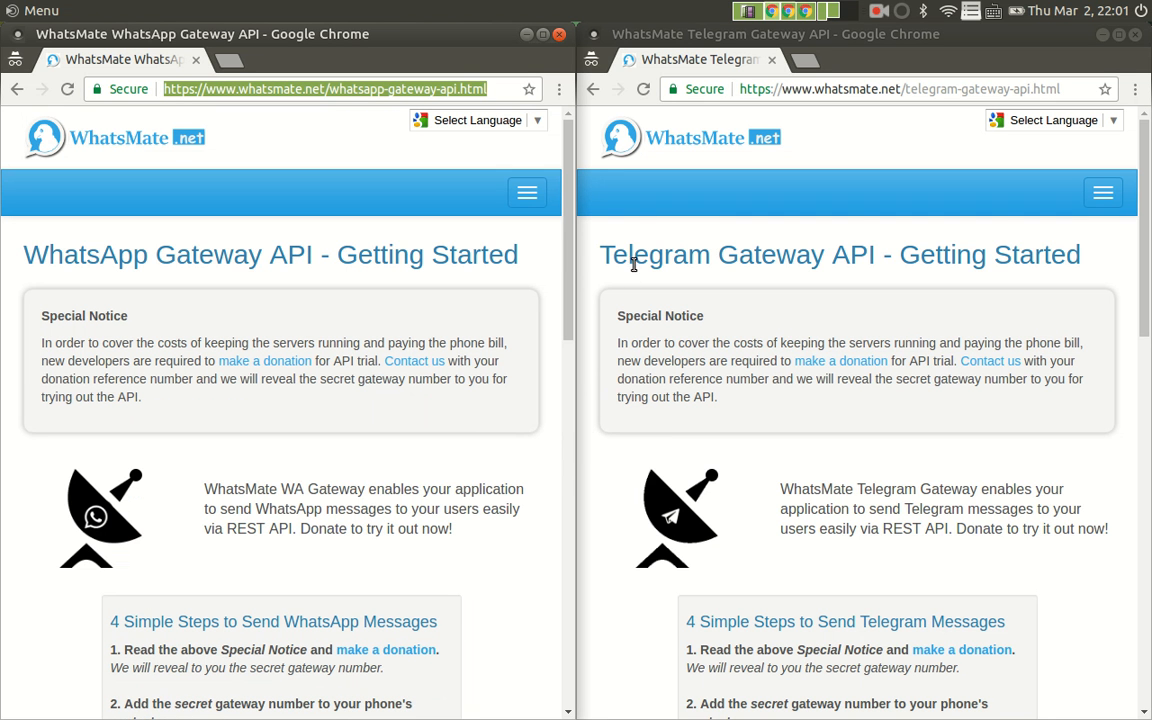
mouse_move(823, 276)
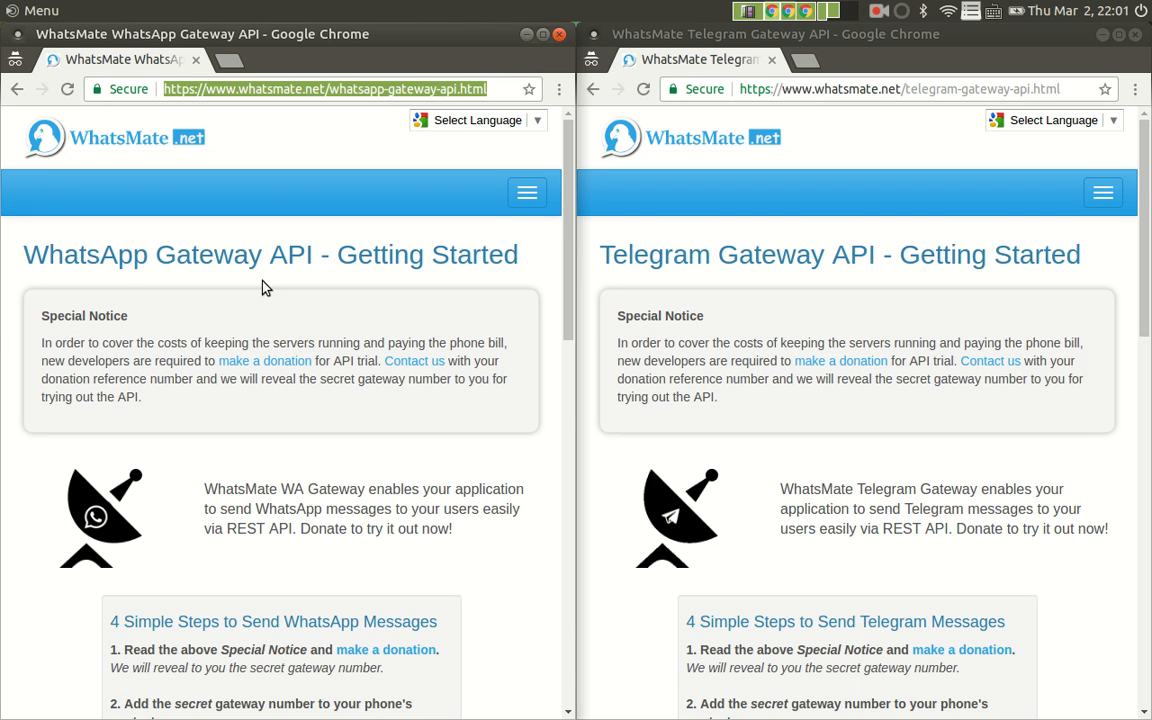
mouse_move(502, 408)
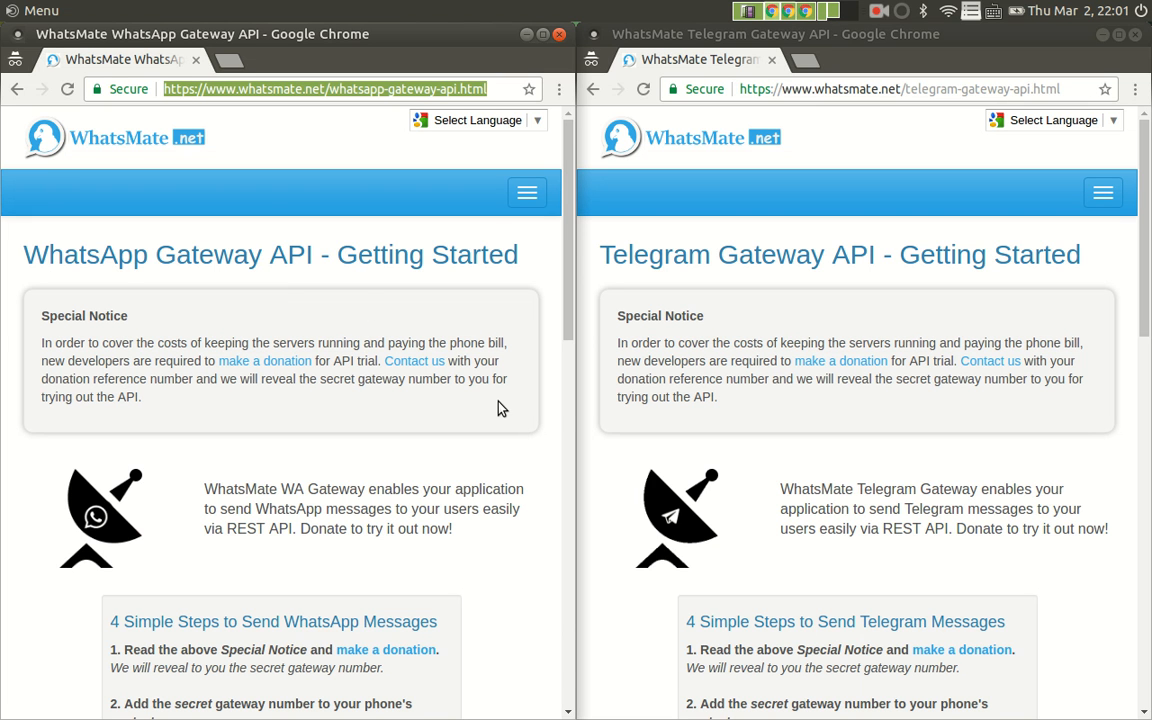
scroll("down", 3)
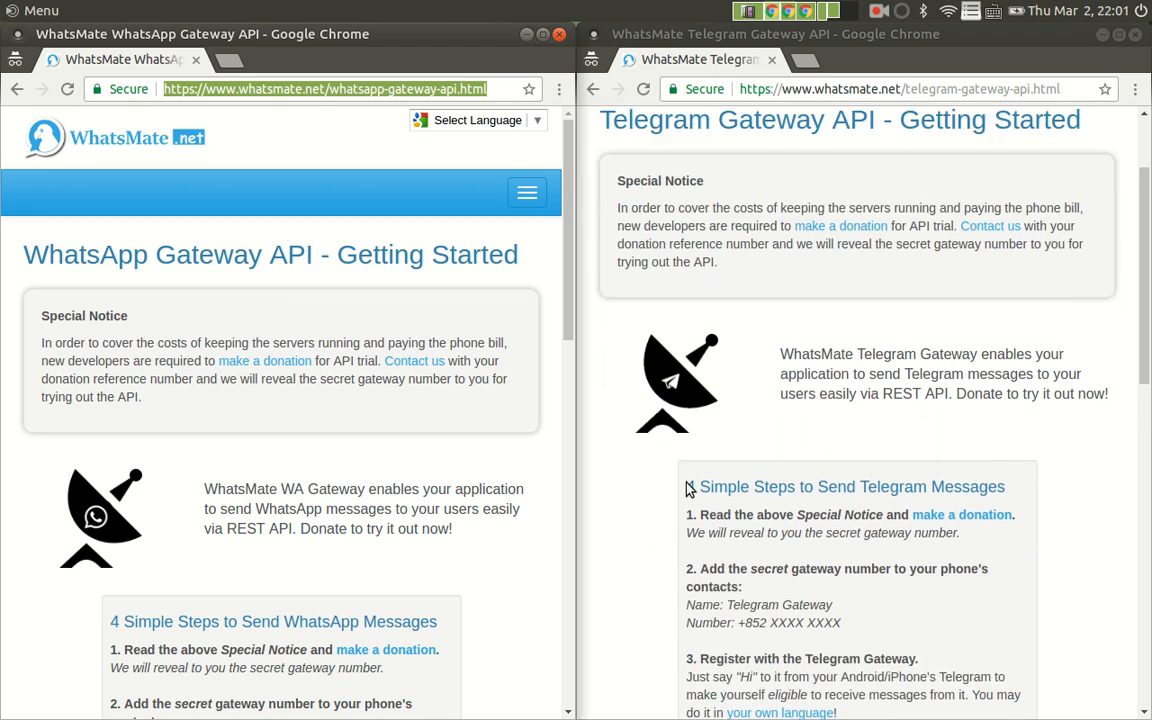
scroll("down", 3)
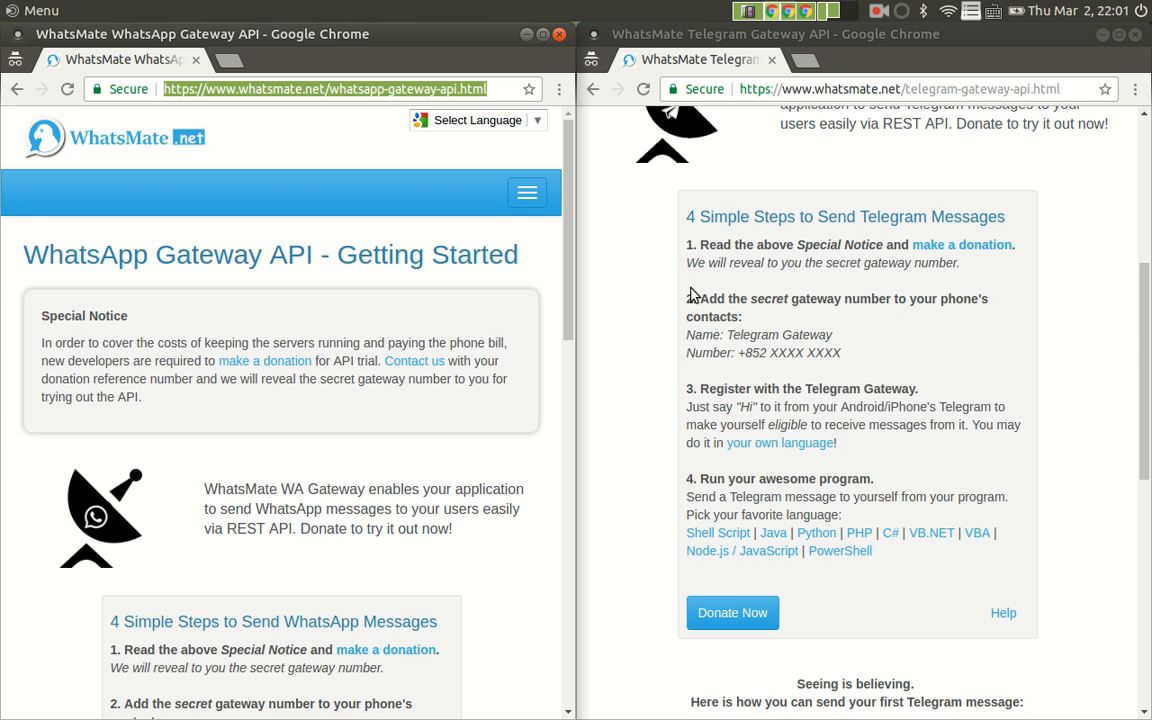
mouse_move(659, 518)
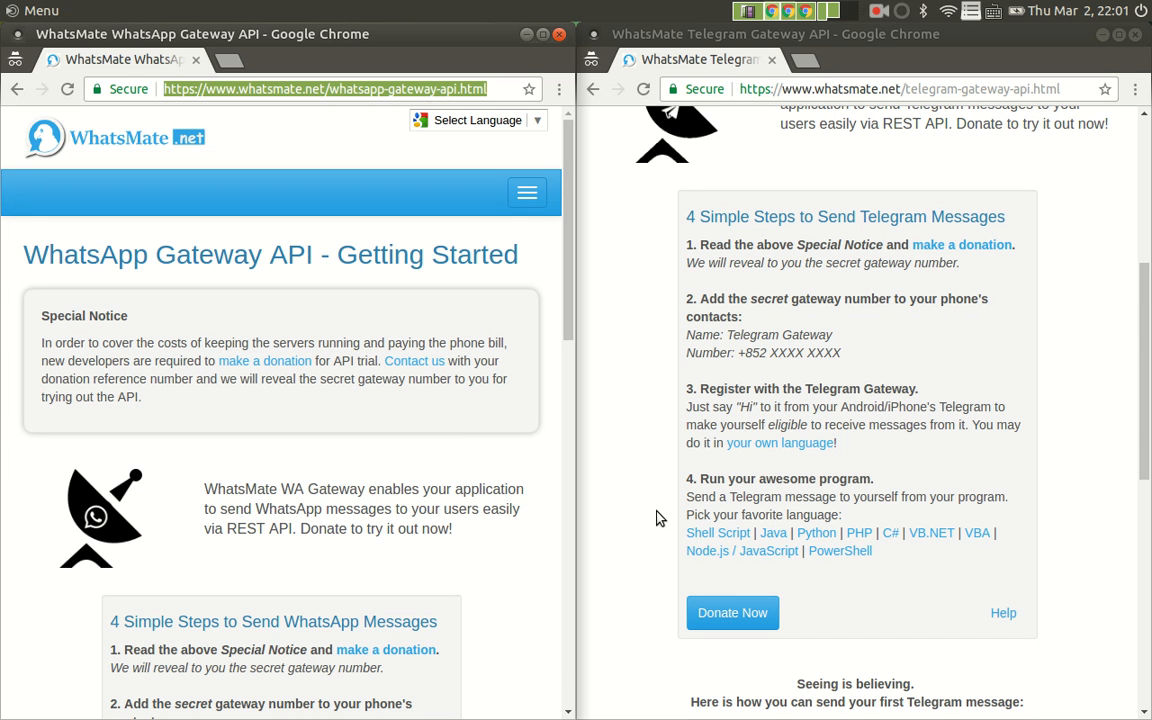
mouse_move(675, 277)
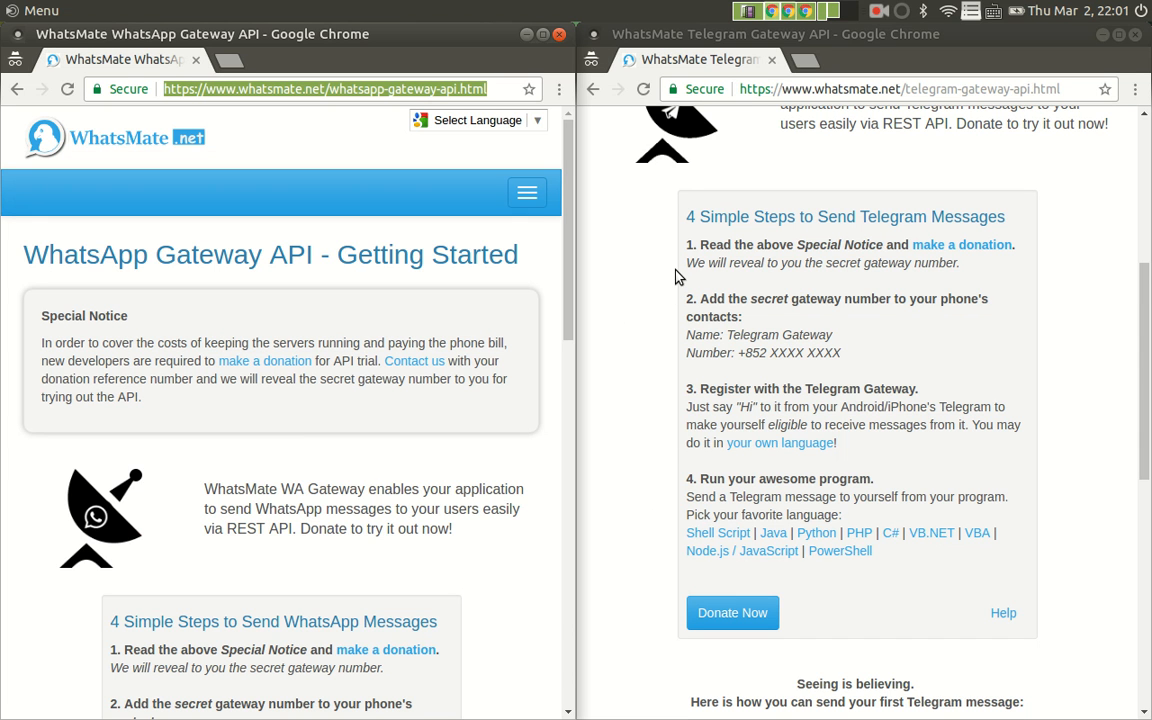
mouse_move(950, 262)
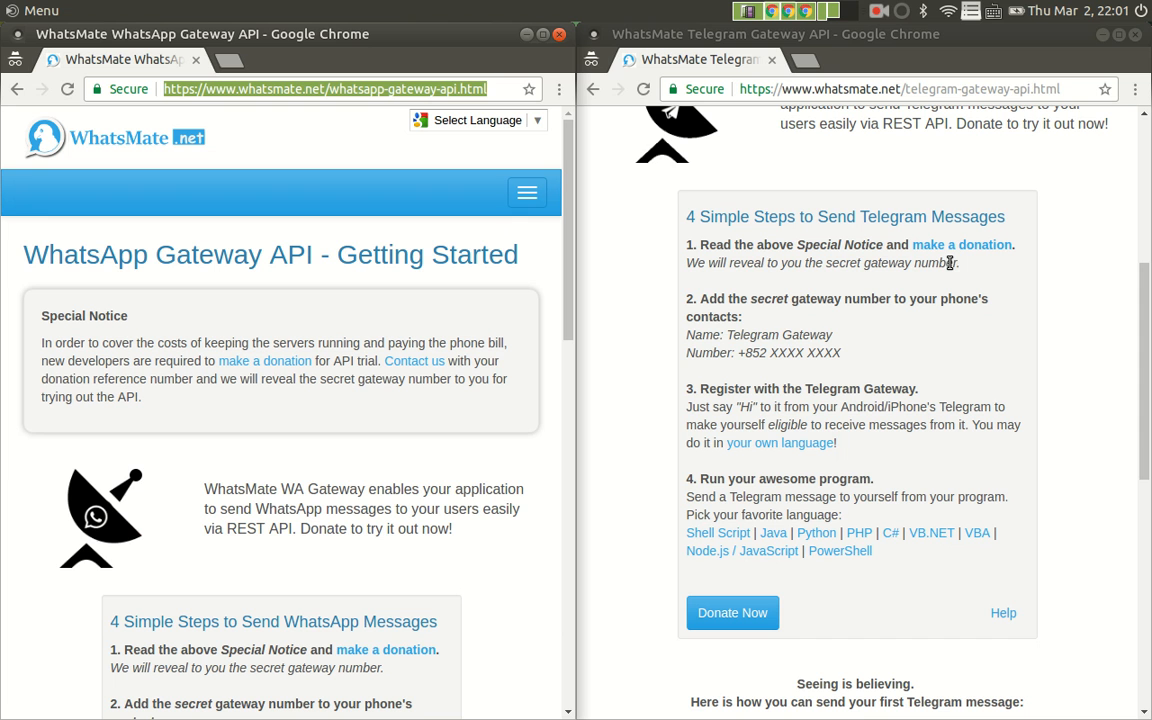
mouse_move(824, 306)
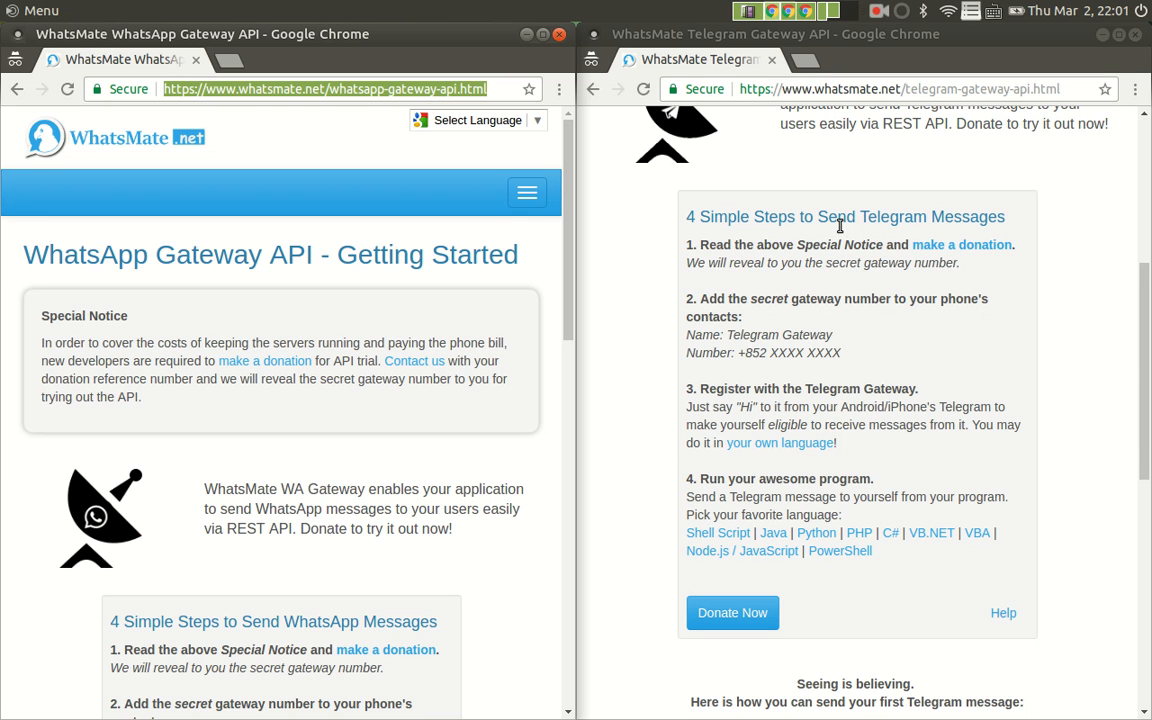
mouse_move(855, 388)
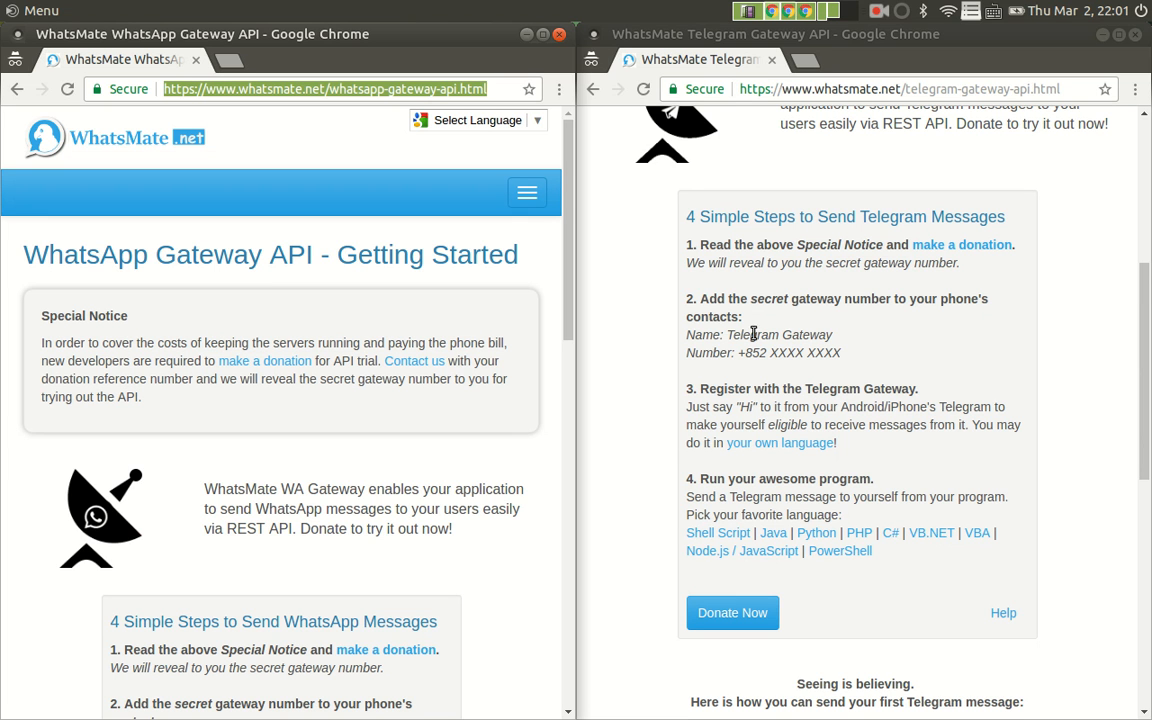
mouse_move(766, 420)
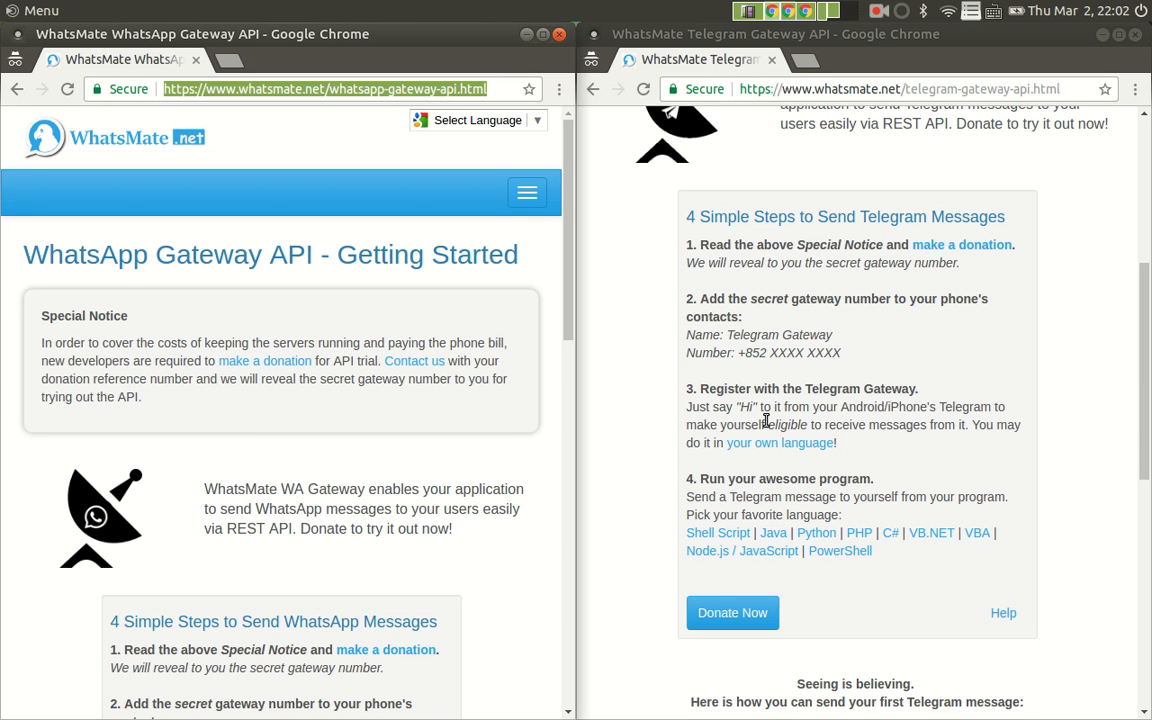
mouse_move(332, 355)
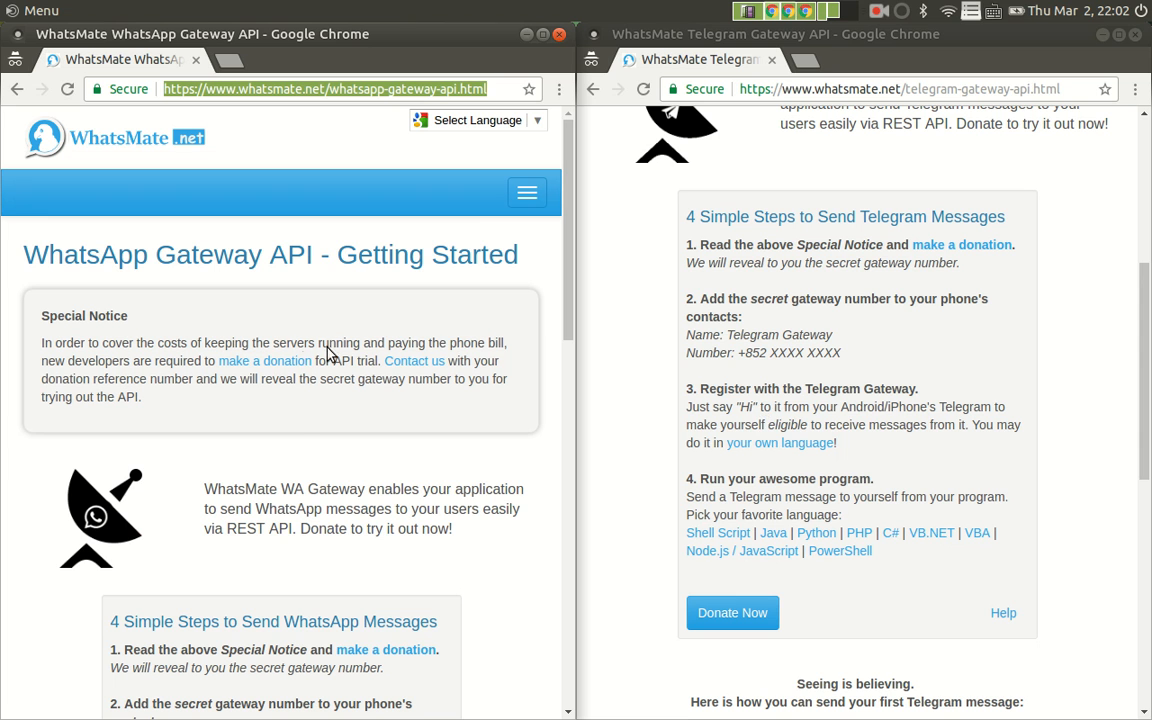
mouse_move(303, 434)
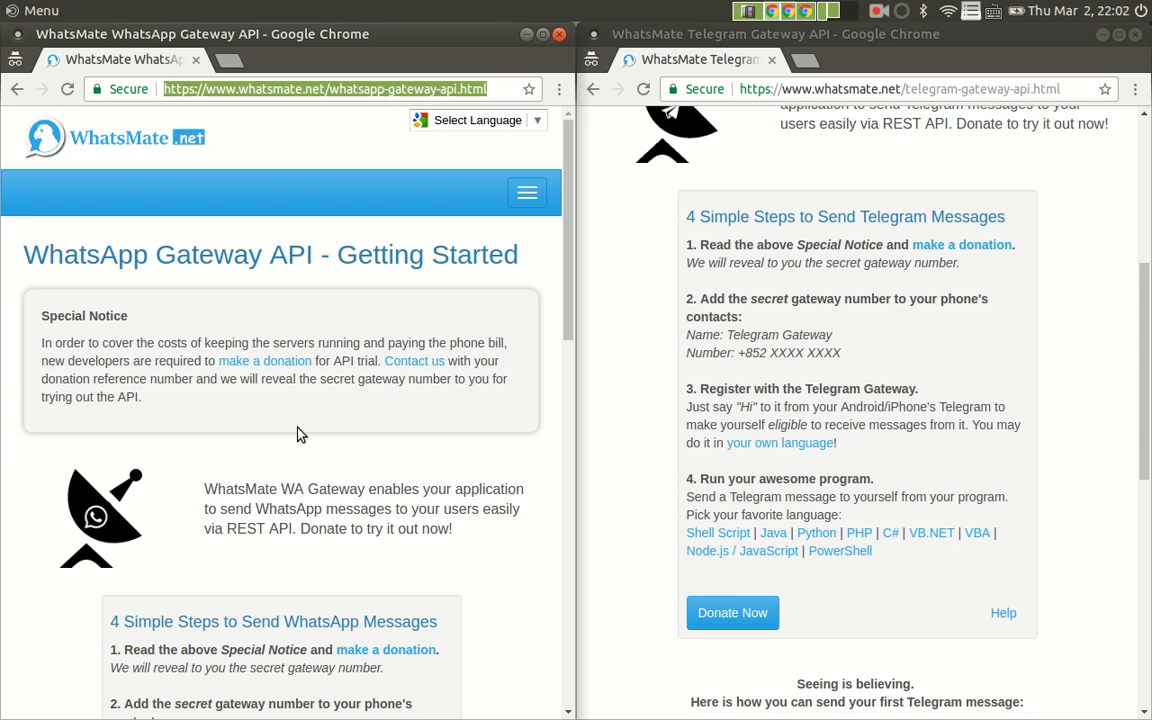
mouse_move(687, 437)
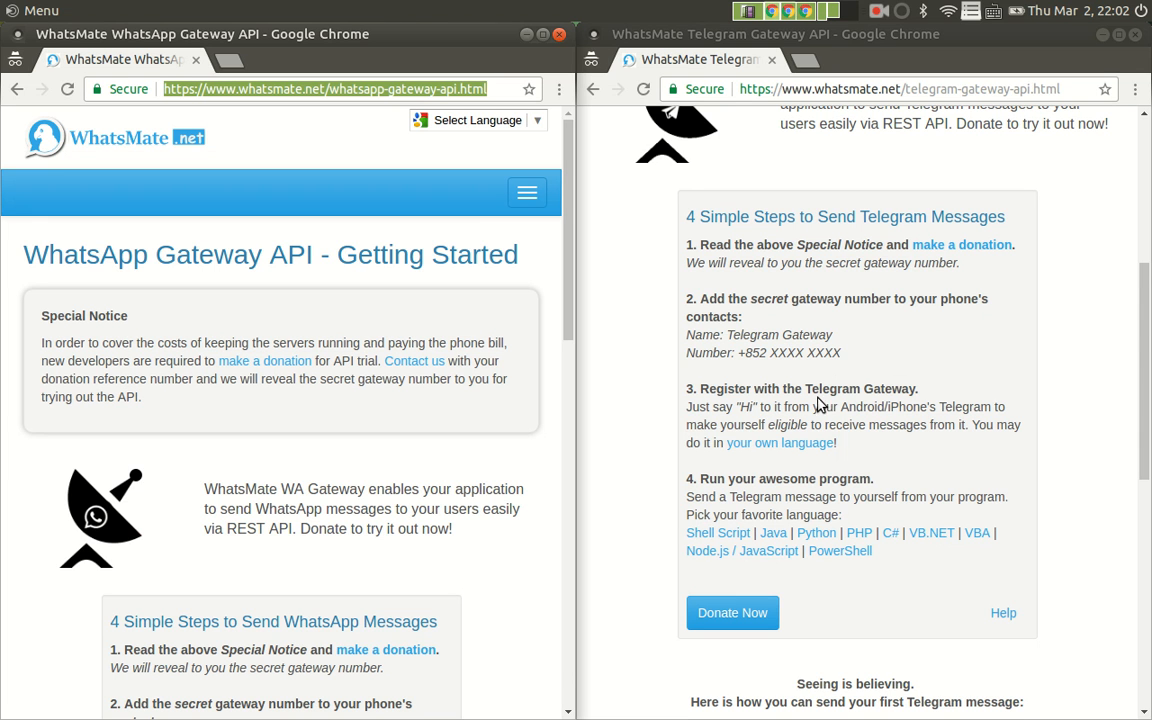
mouse_move(847, 407)
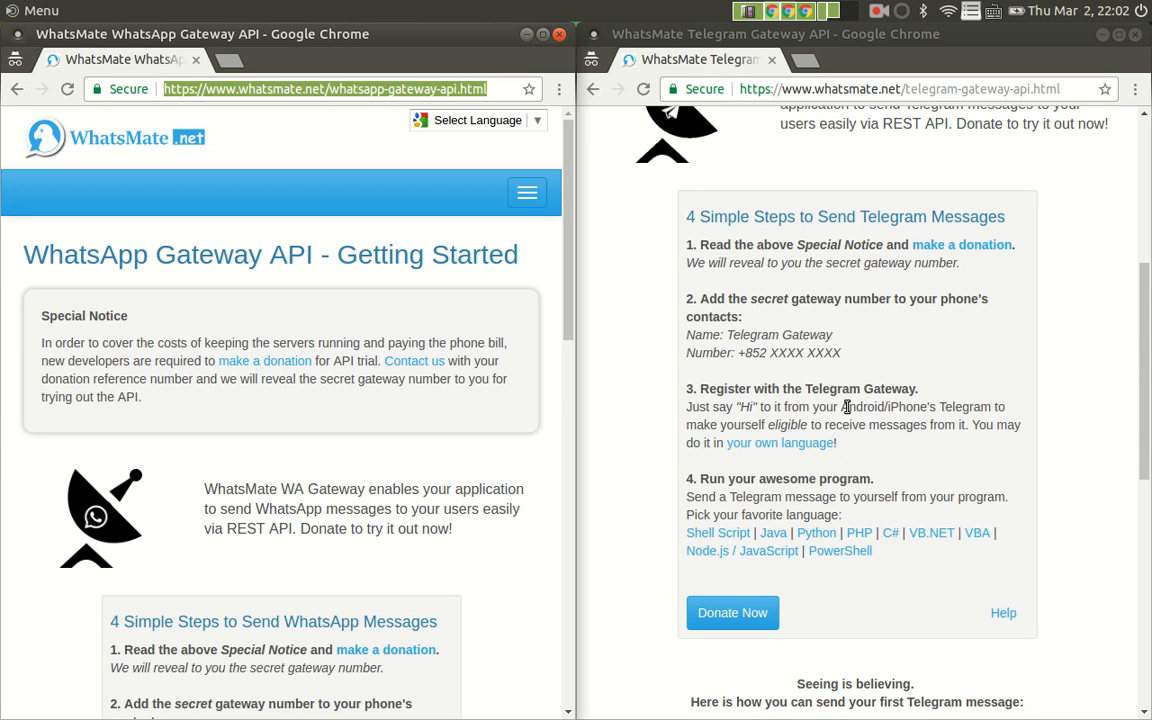
mouse_move(838, 406)
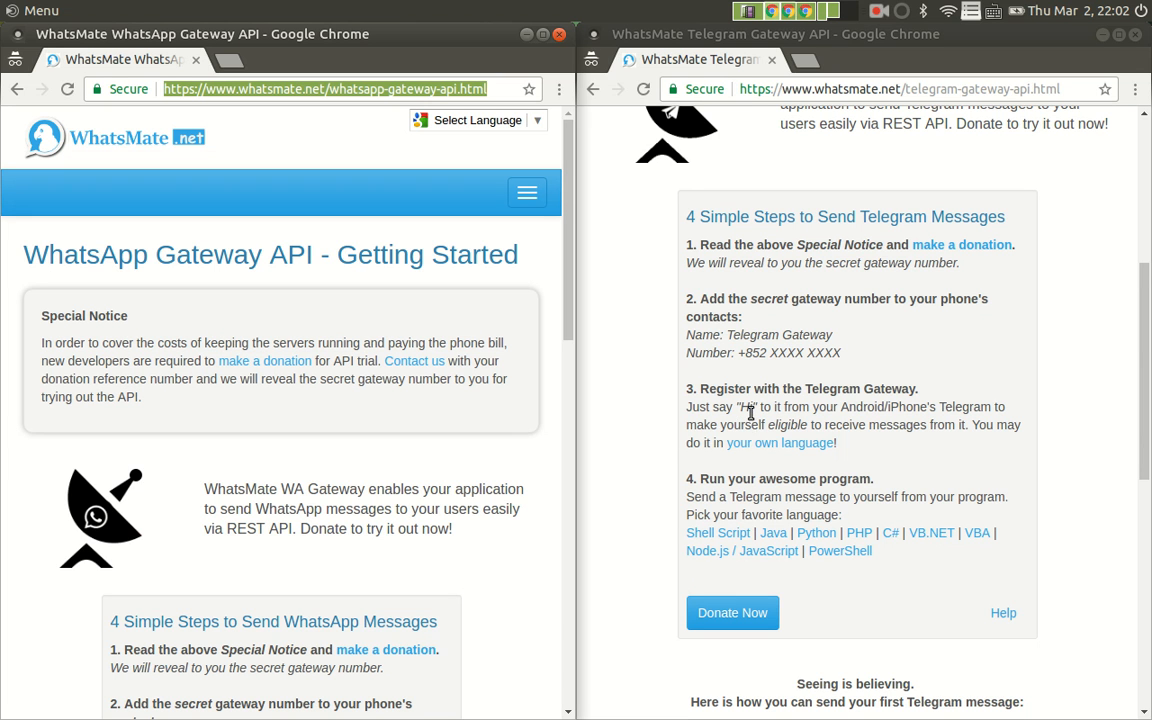
mouse_move(752, 418)
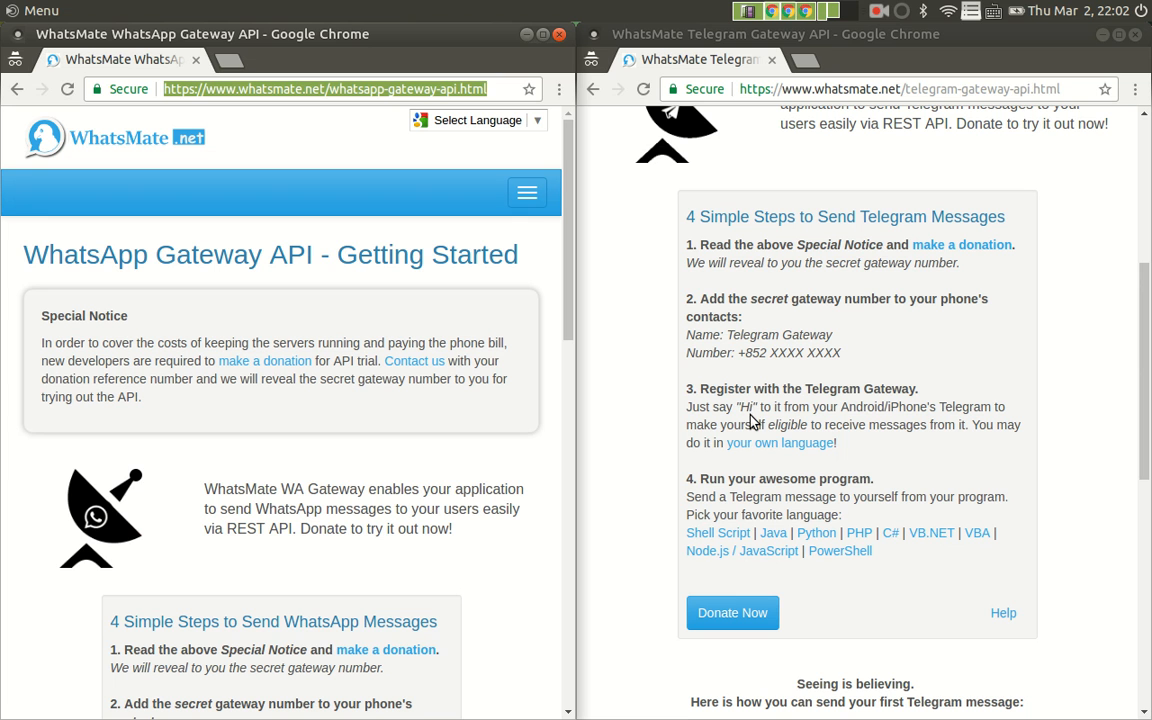
mouse_move(800, 471)
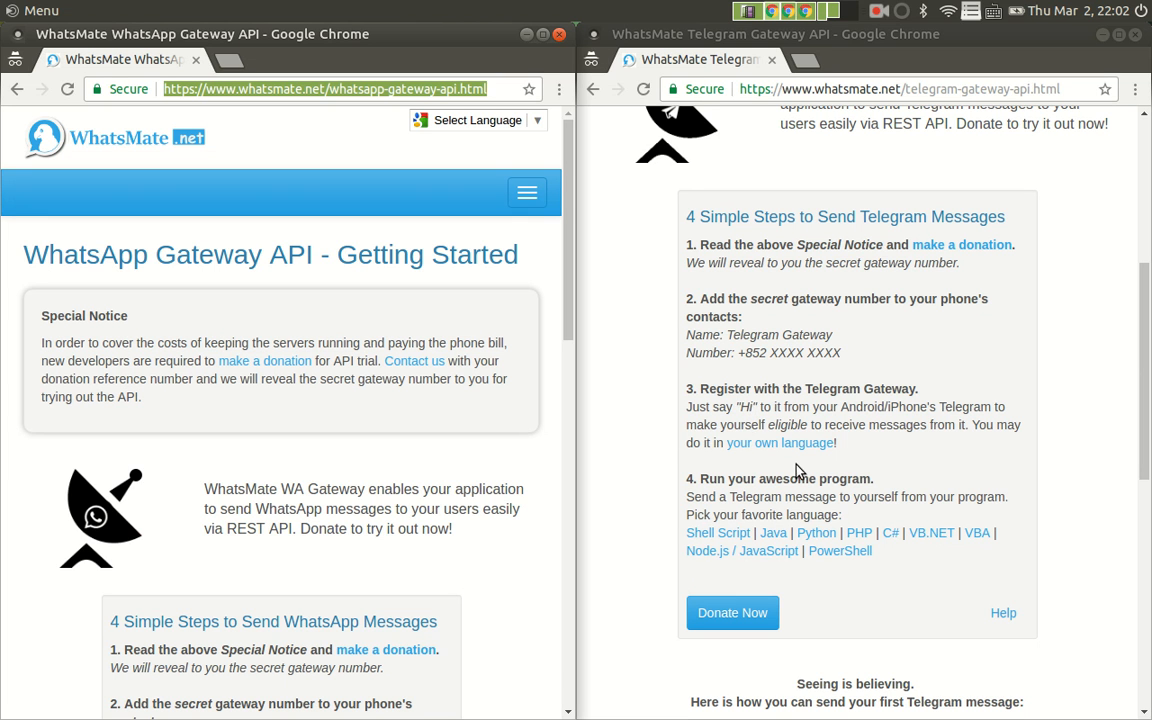
mouse_move(798, 458)
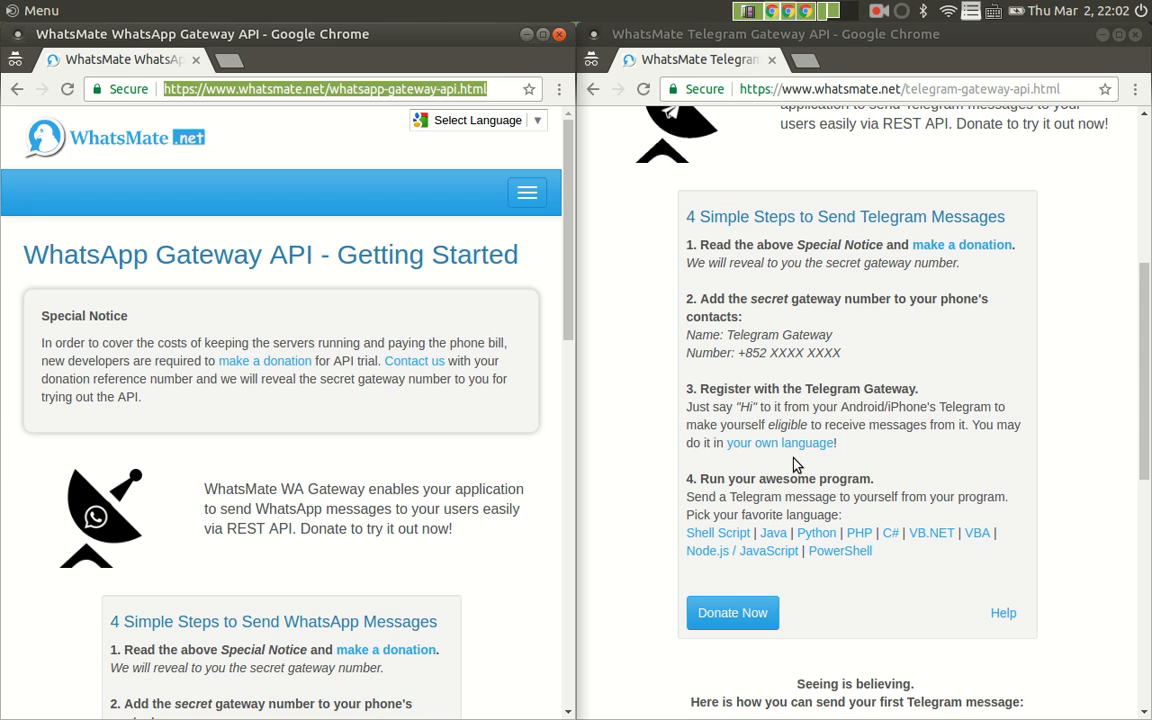
mouse_move(800, 465)
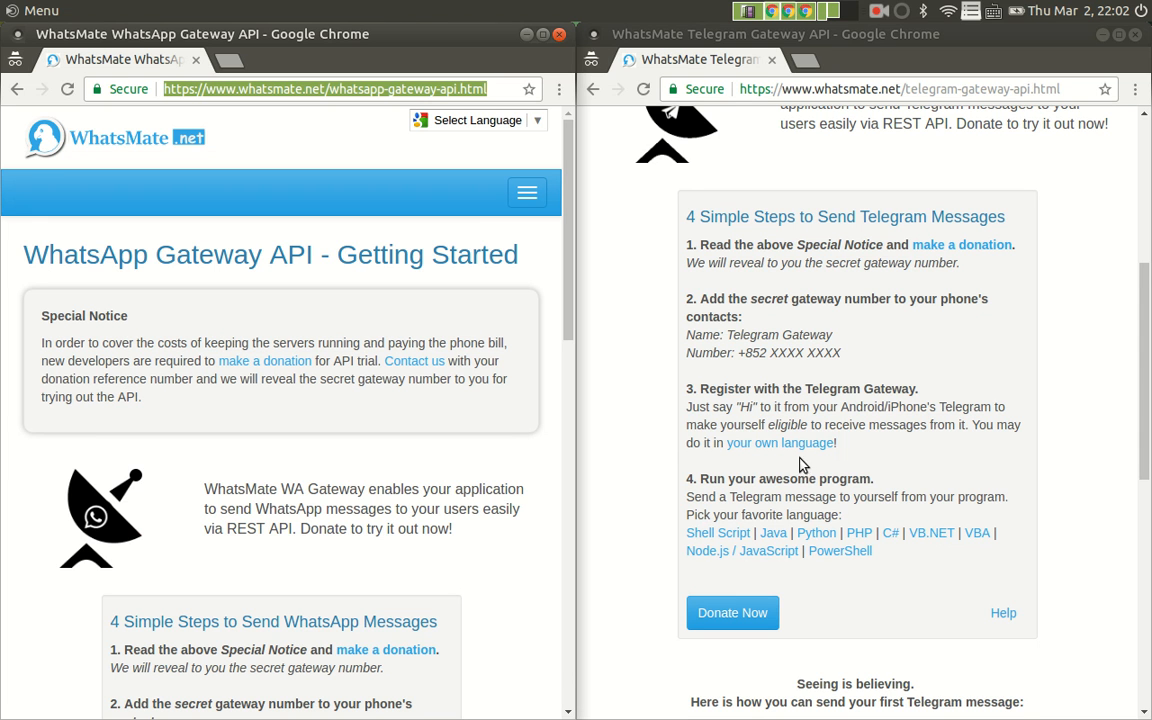
mouse_move(805, 447)
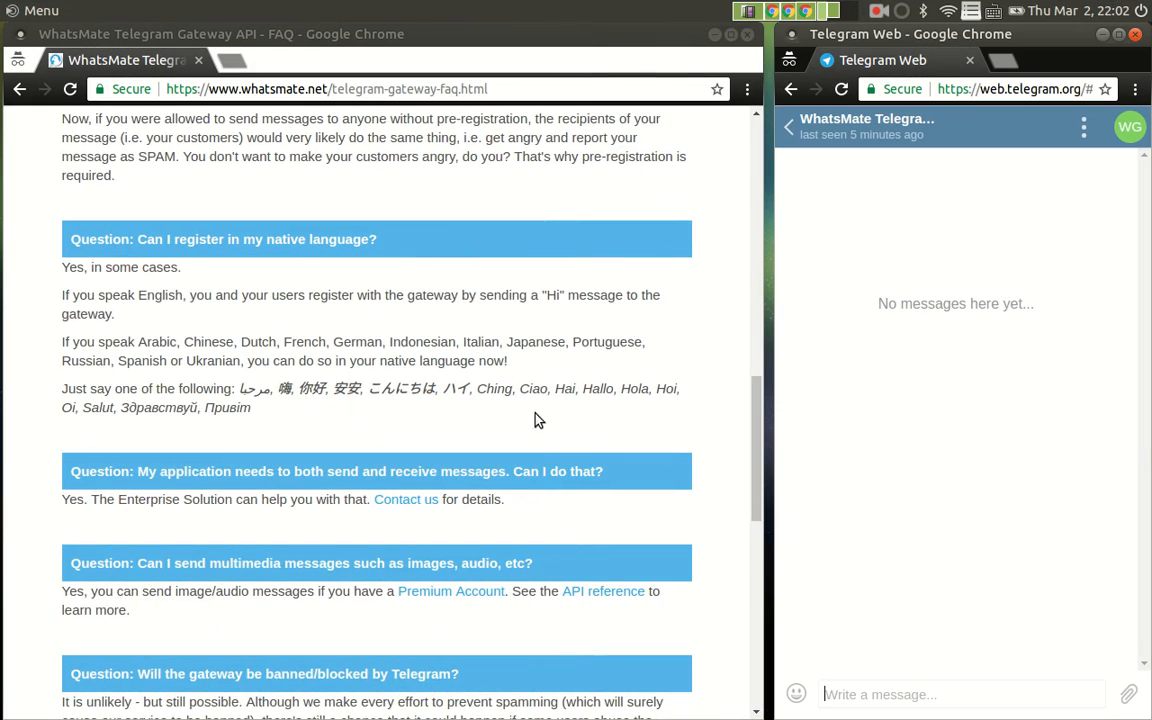
- Scroll the FAQ to 'Can I register in my native language?'
scroll("down", 3)
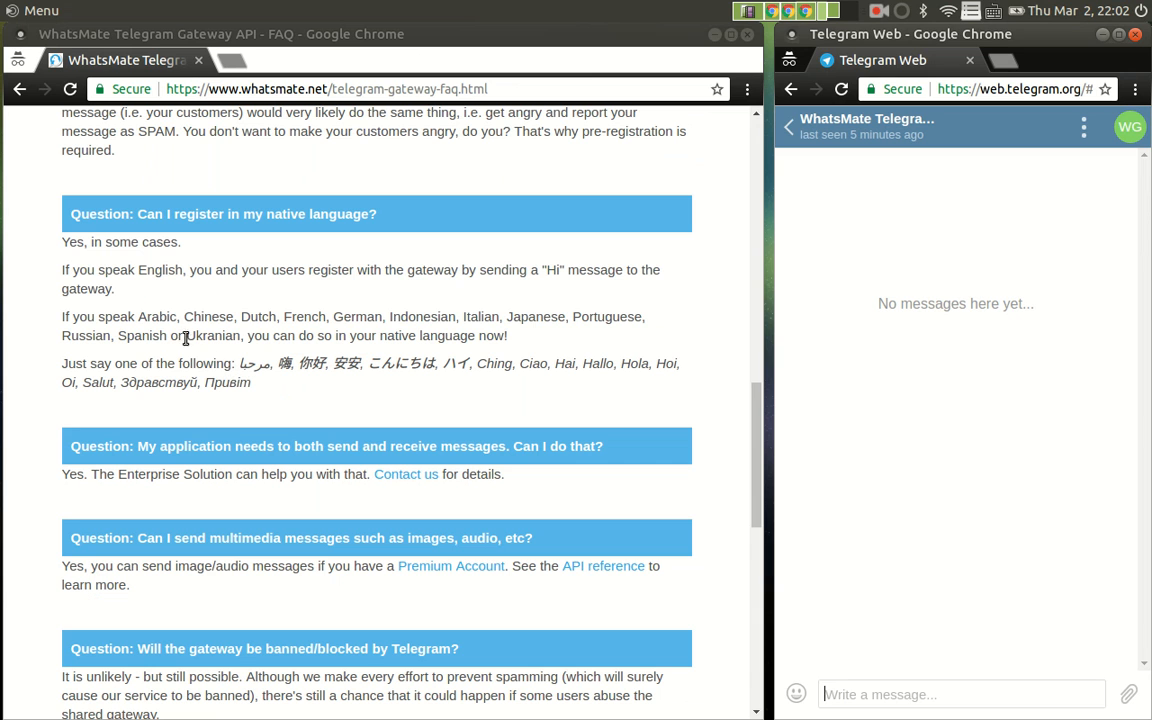
mouse_move(607, 311)
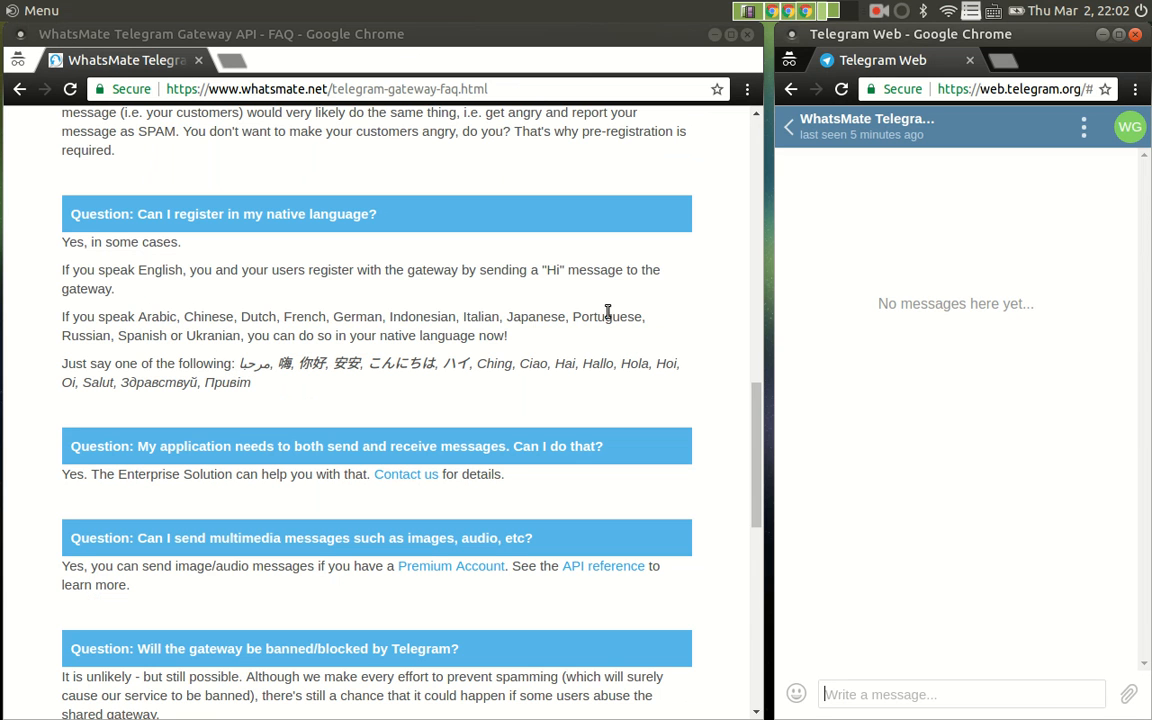
mouse_move(540, 343)
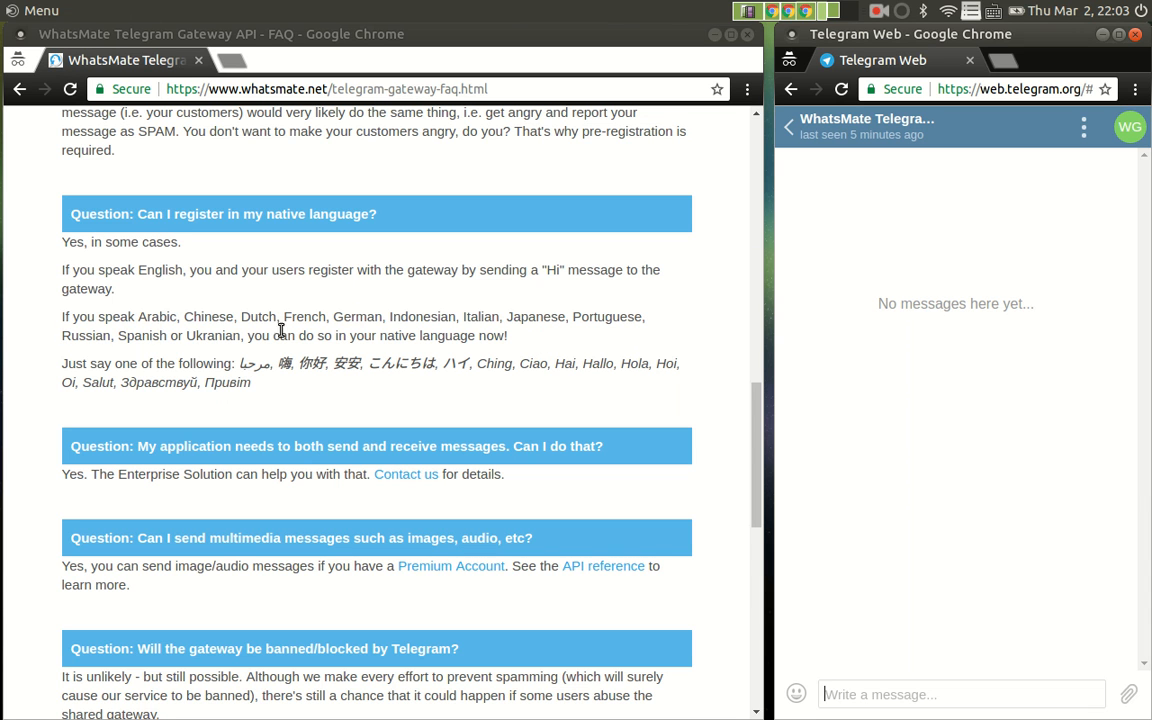
mouse_move(528, 320)
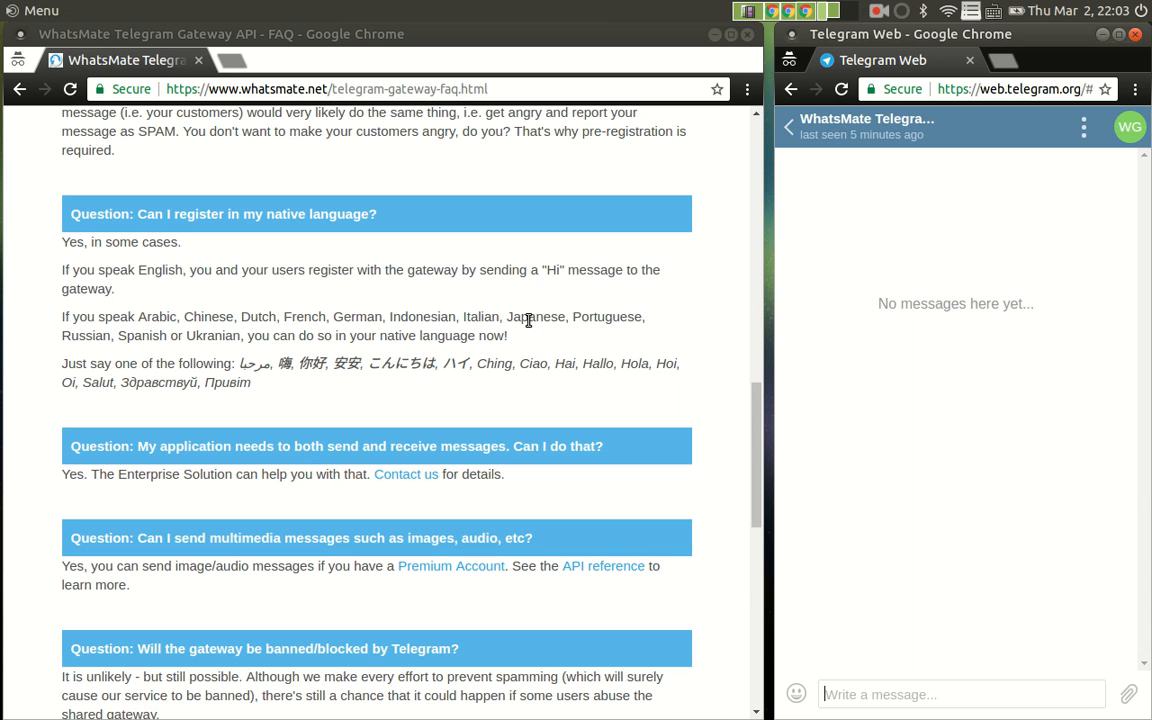
mouse_move(227, 343)
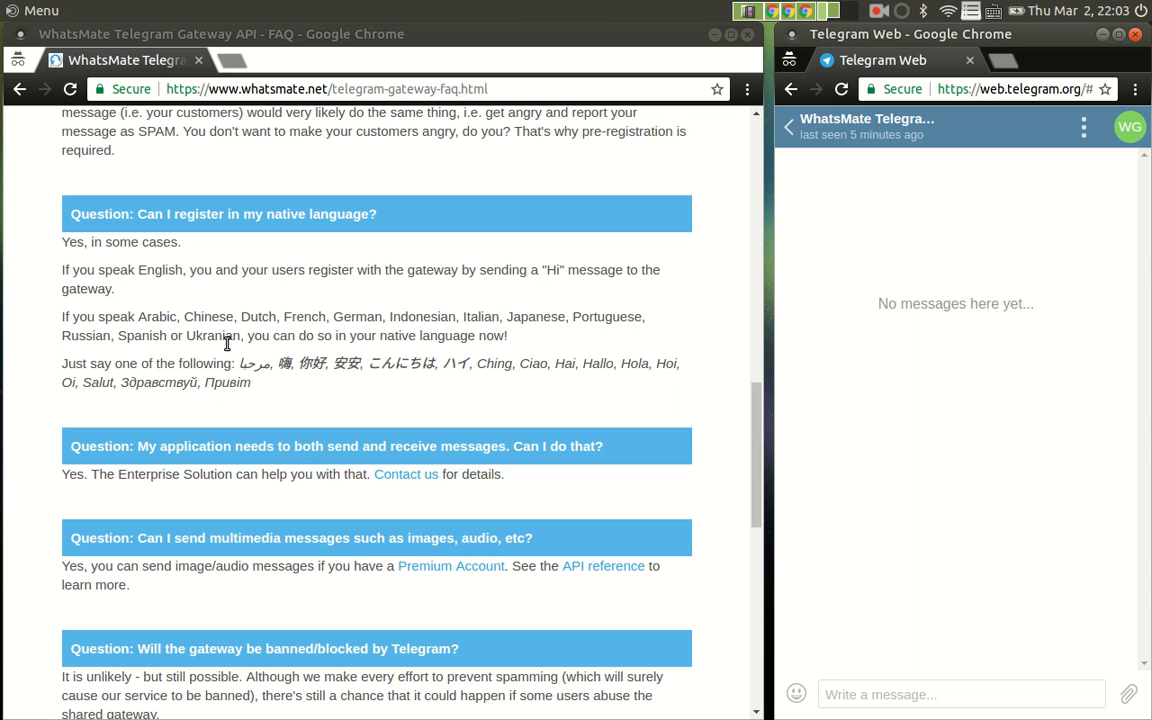
mouse_move(136, 335)
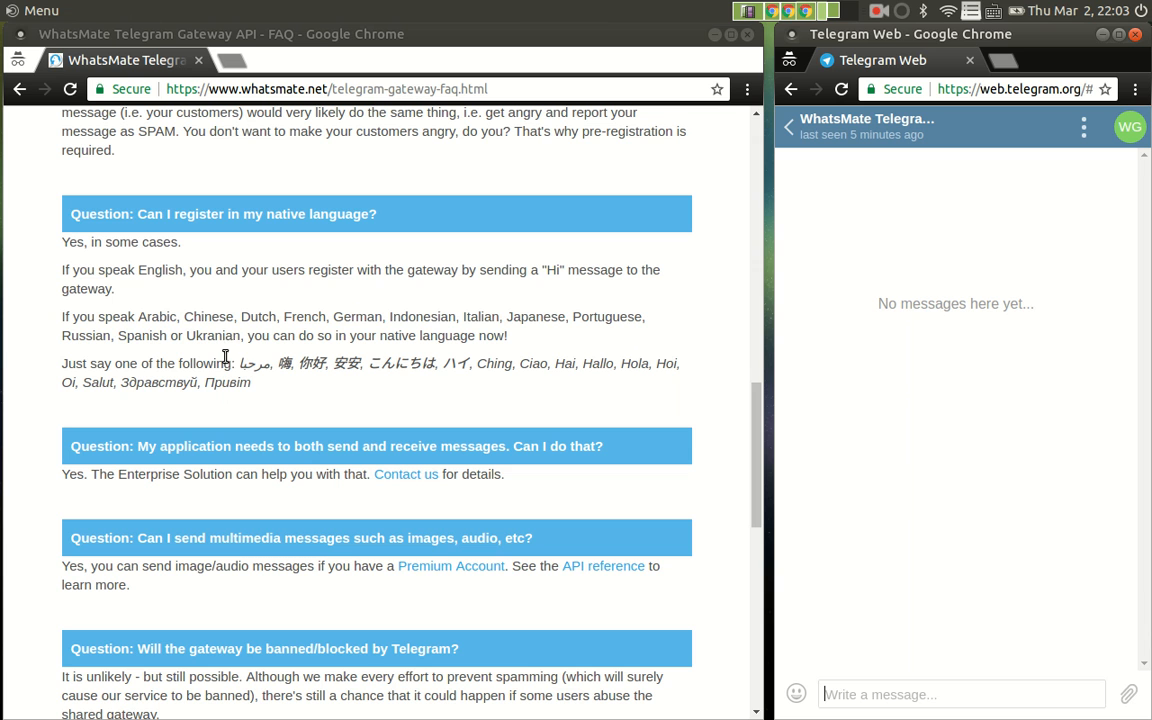
mouse_move(995, 535)
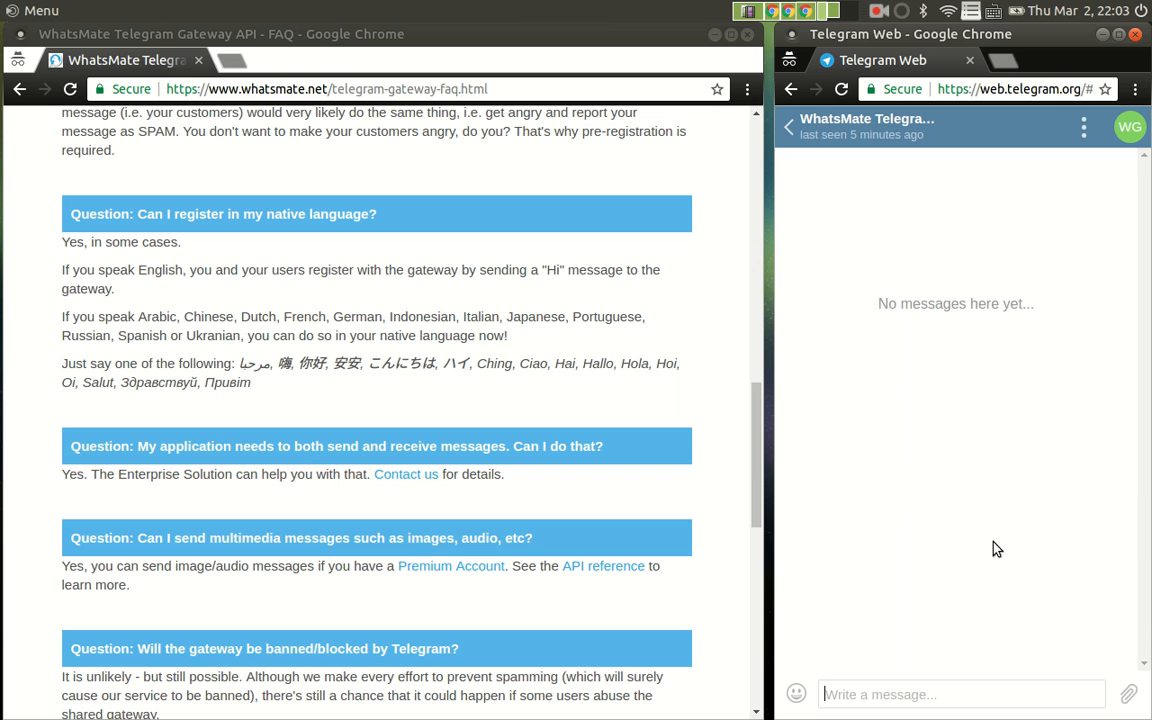
mouse_move(967, 607)
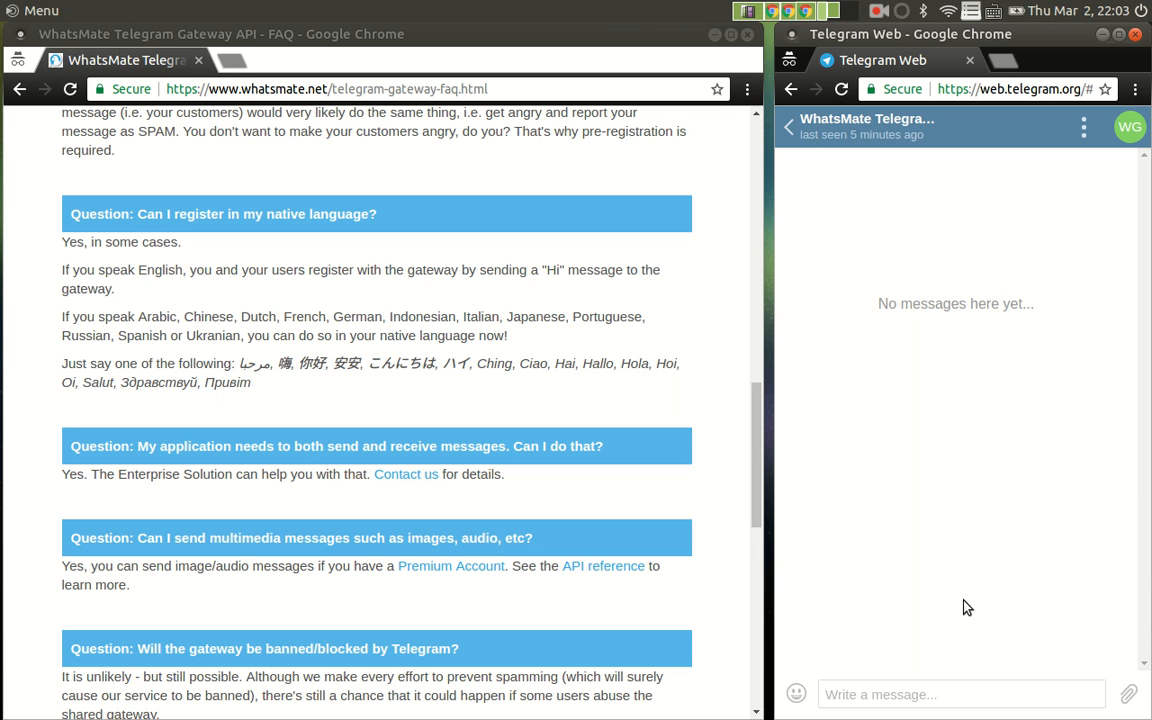
mouse_move(939, 644)
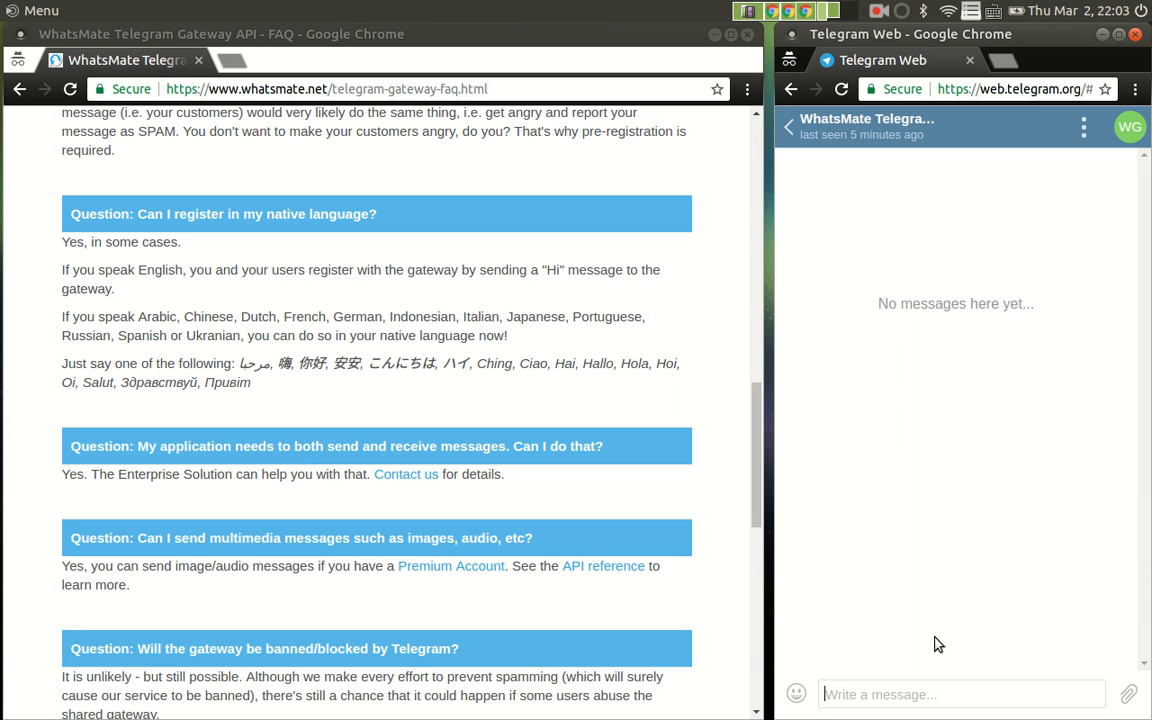
mouse_move(1041, 184)
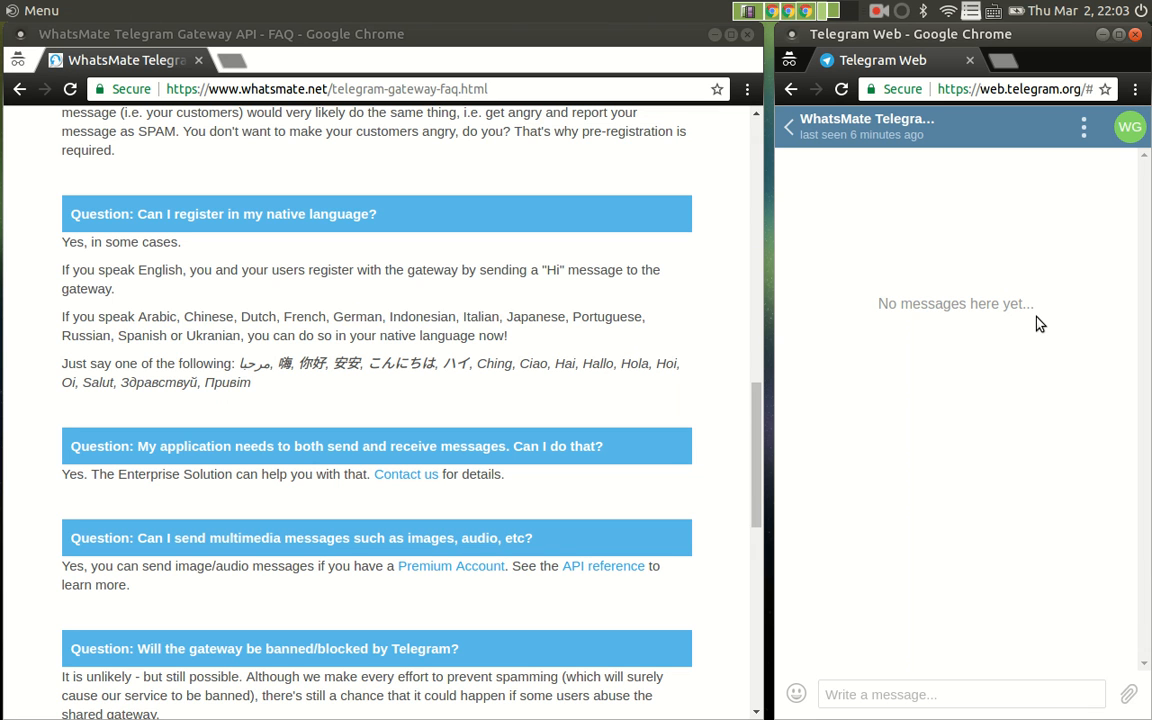
- Send 'Hi' to the WhatsMate gateway chat and get the already-a-member reply
key("shift")
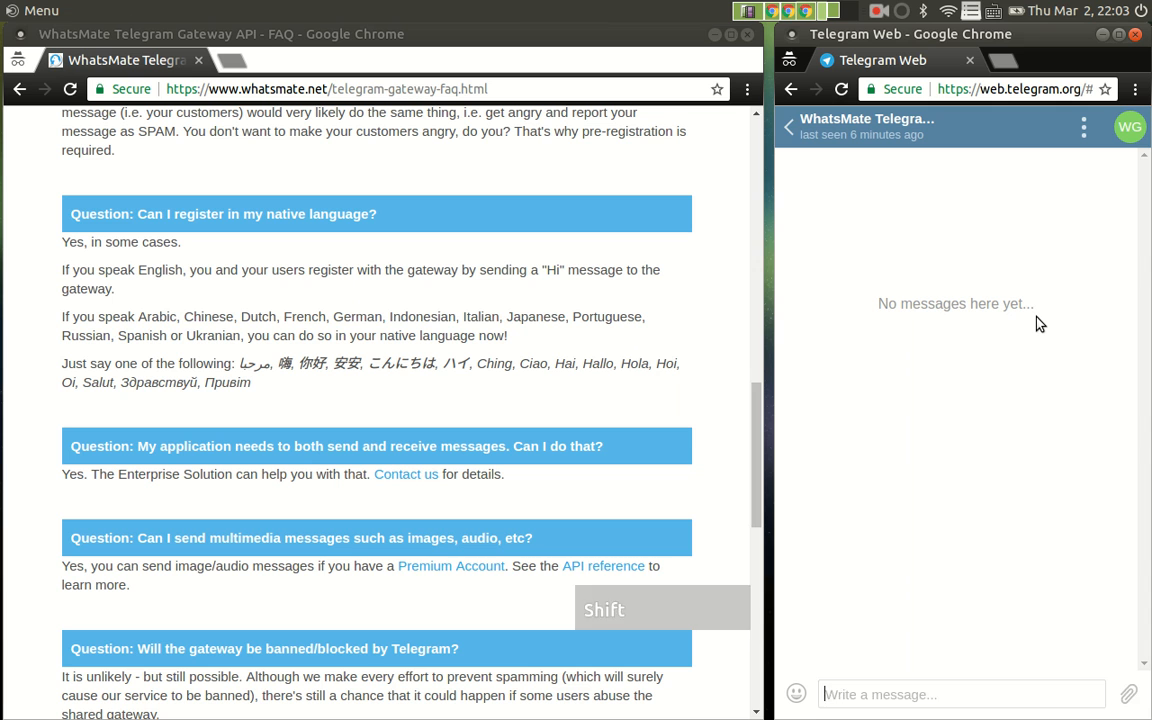
type("Hi")
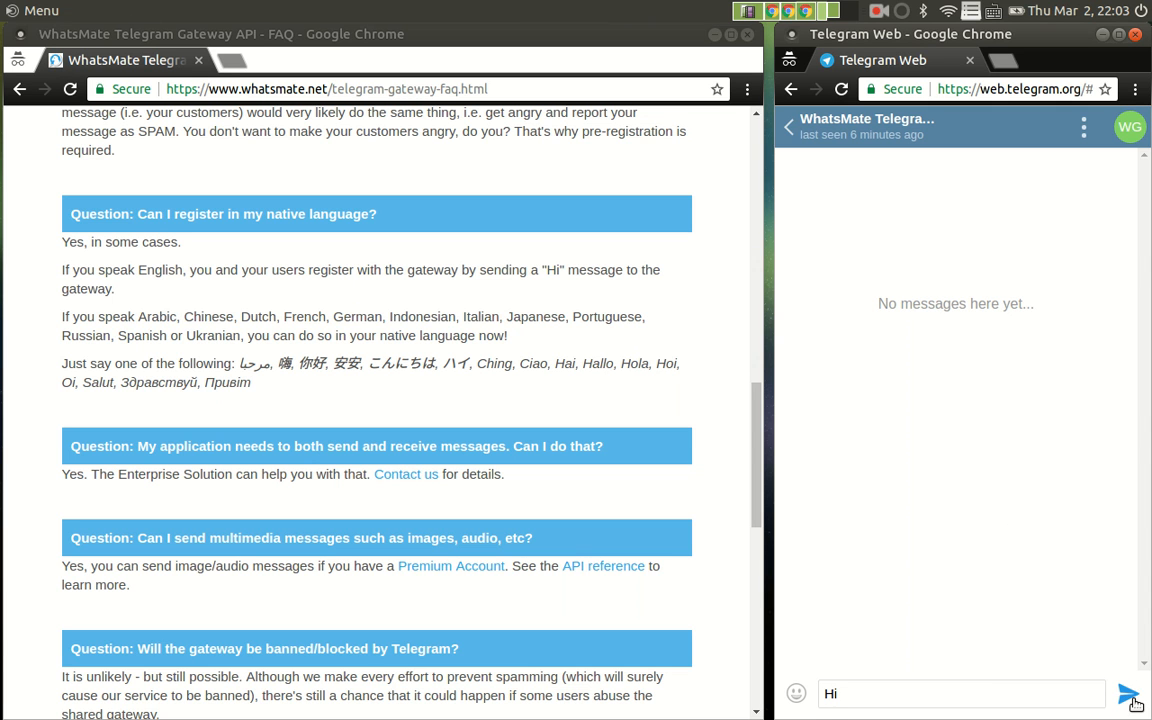
left_click(1128, 694)
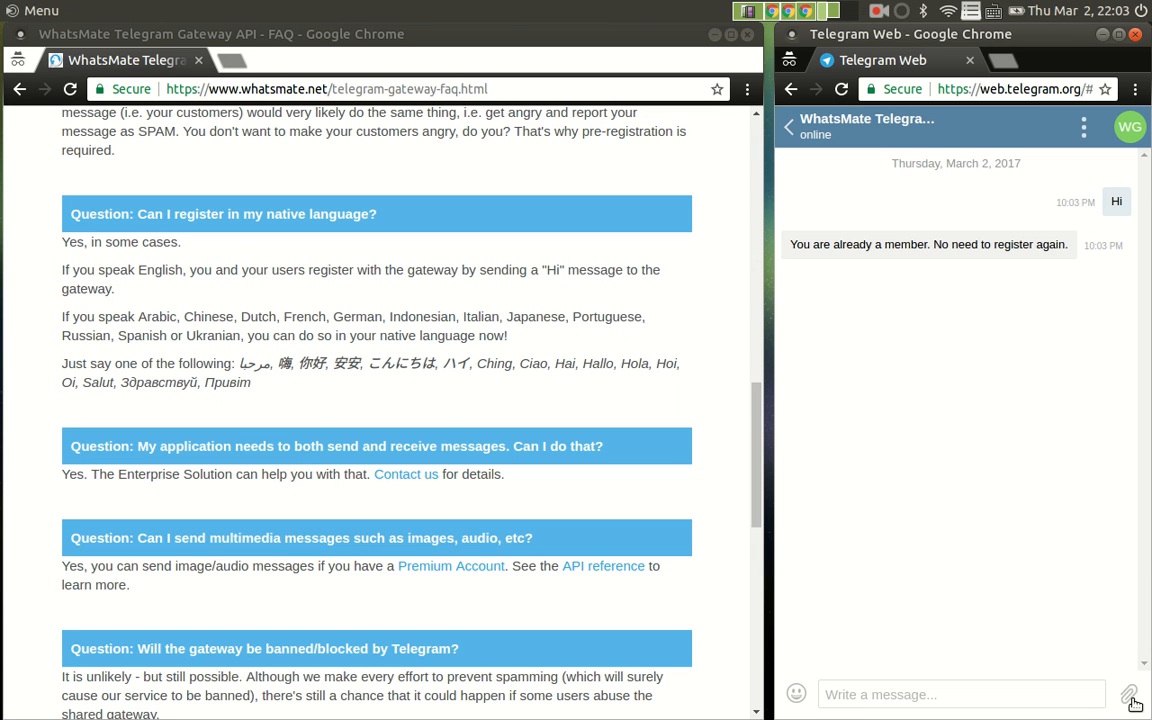
left_click(960, 694)
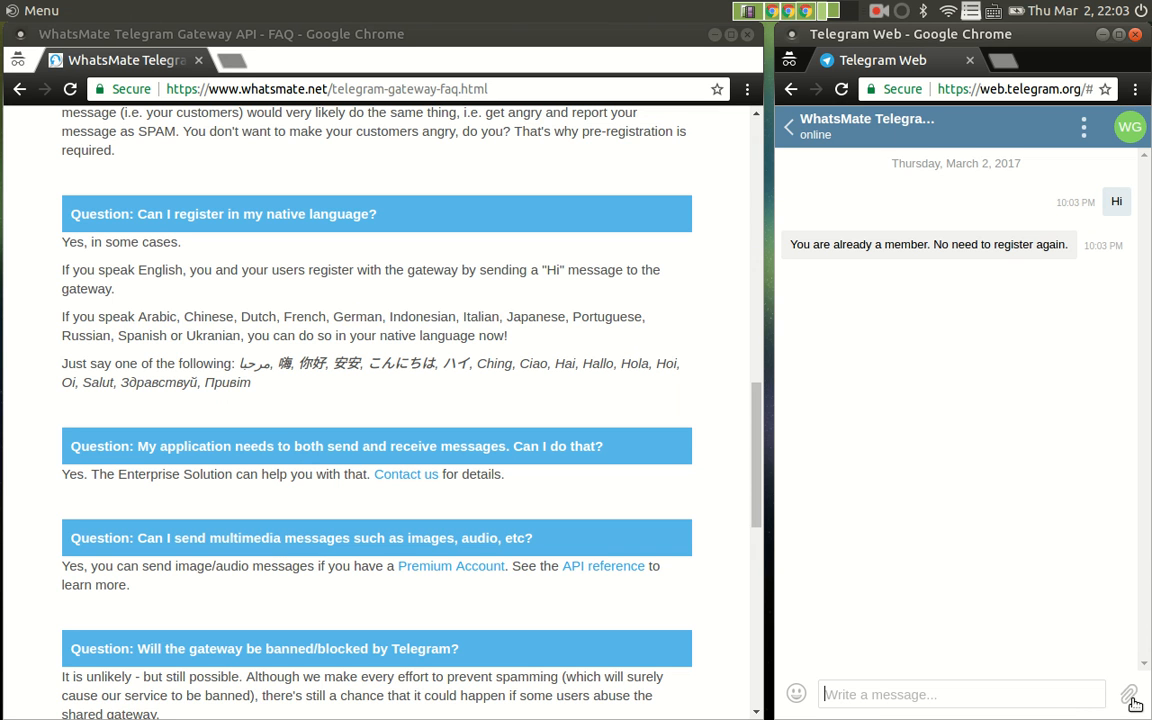
mouse_move(668, 478)
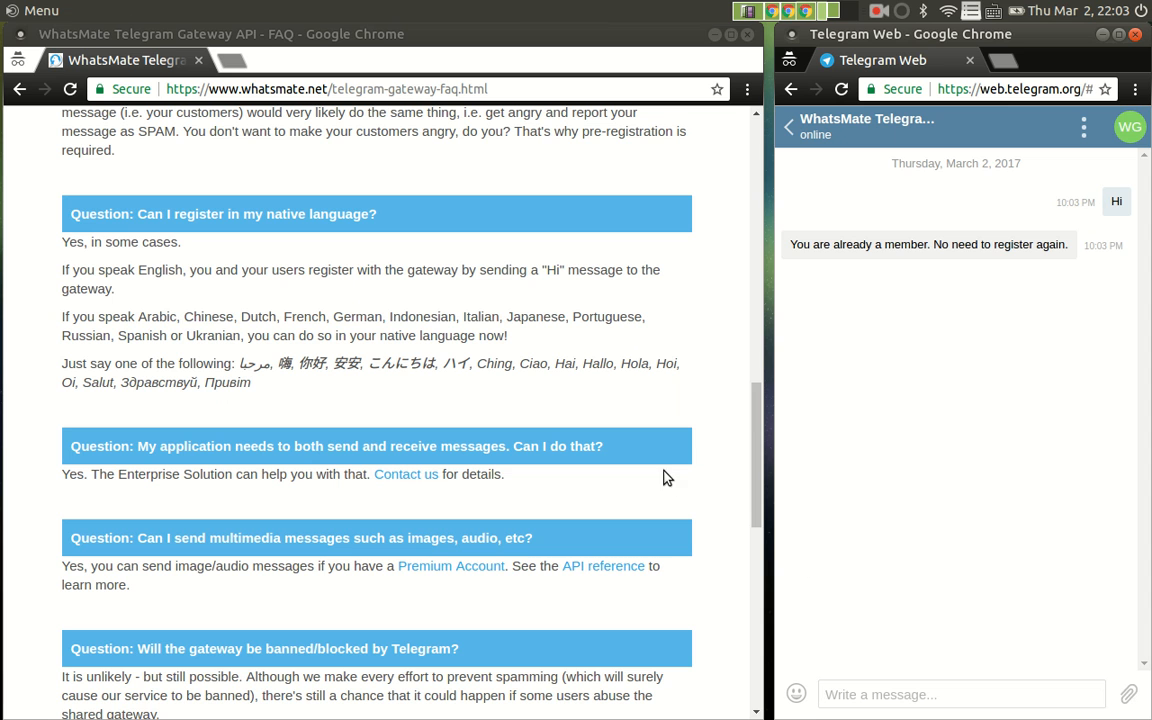
- Select こんにちは in the FAQ and type it into the gateway chat
double_click(401, 363)
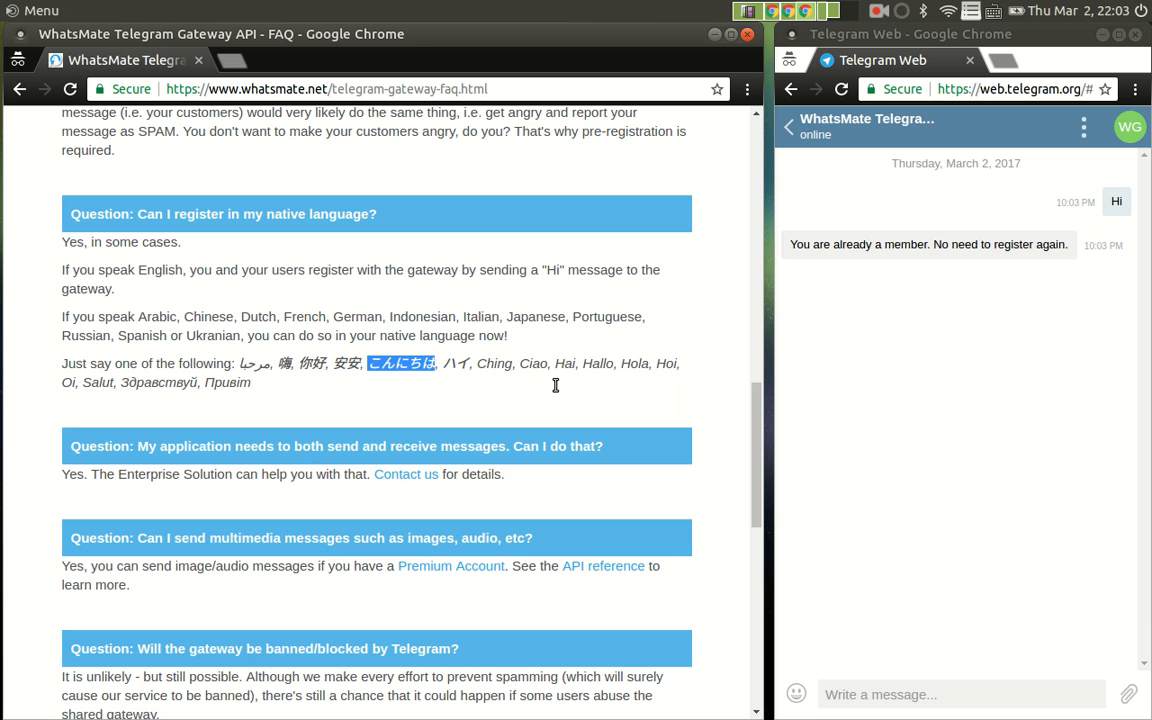
mouse_move(1001, 678)
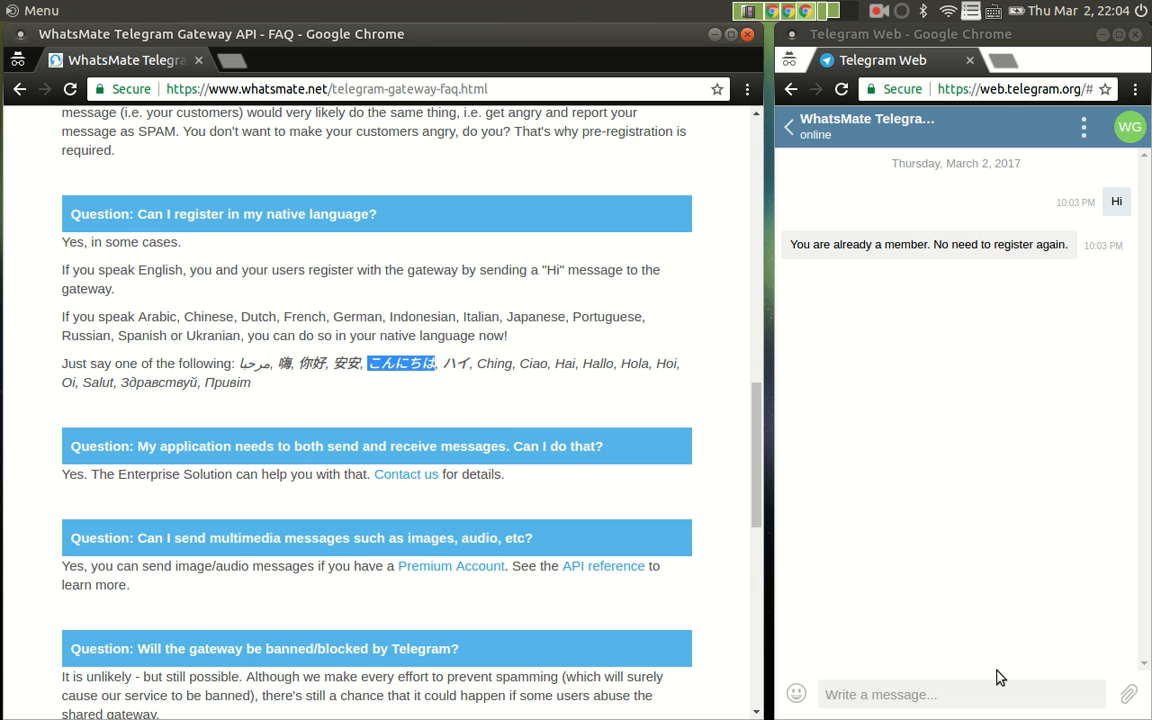
type("こんにちは")
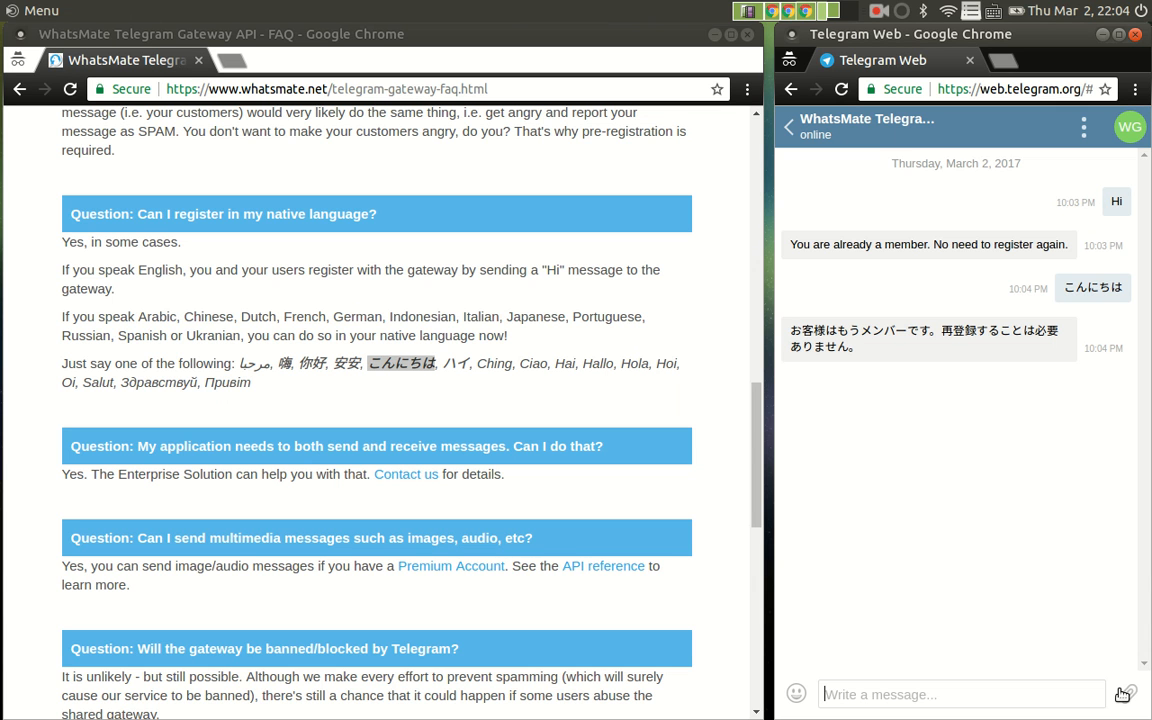
mouse_move(587, 372)
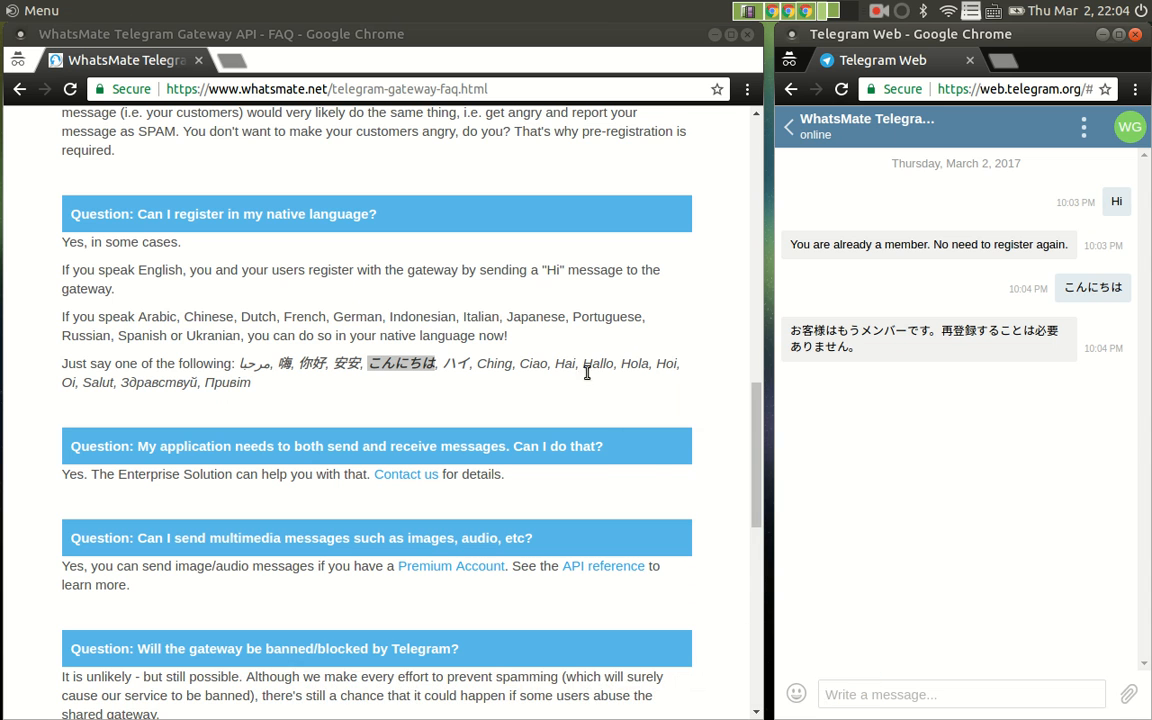
mouse_move(641, 363)
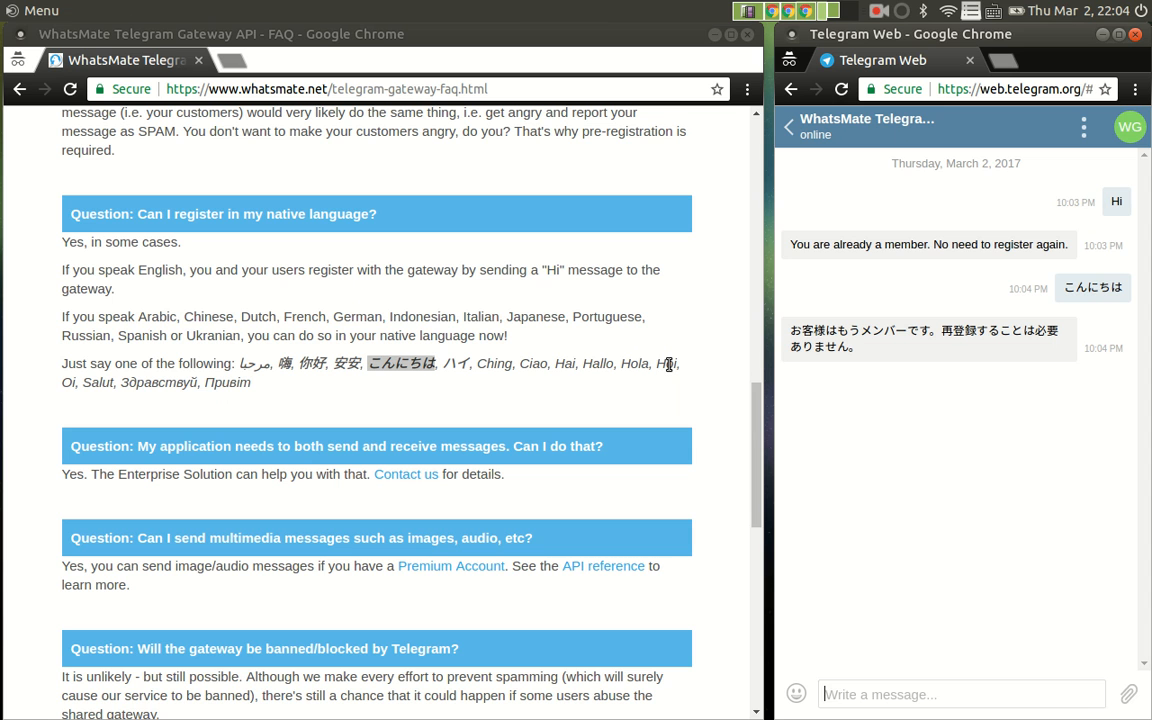
mouse_move(527, 358)
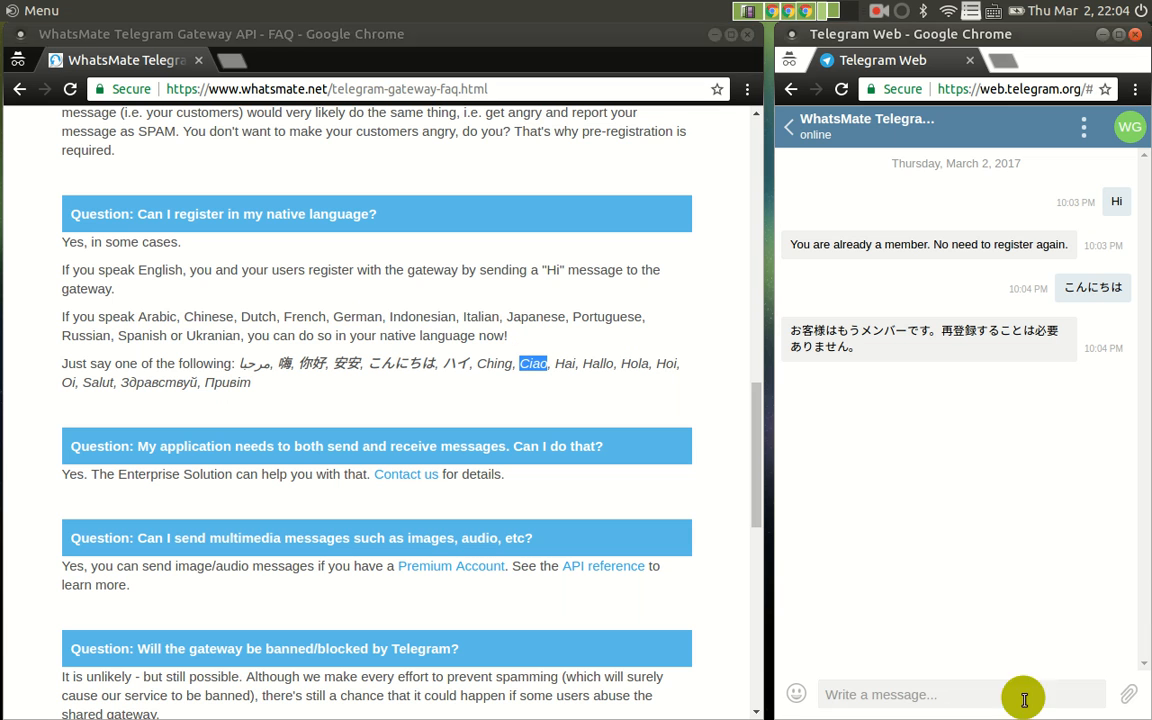
- Send 'Ciao' to the WhatsMate gateway chat
type("Ciao")
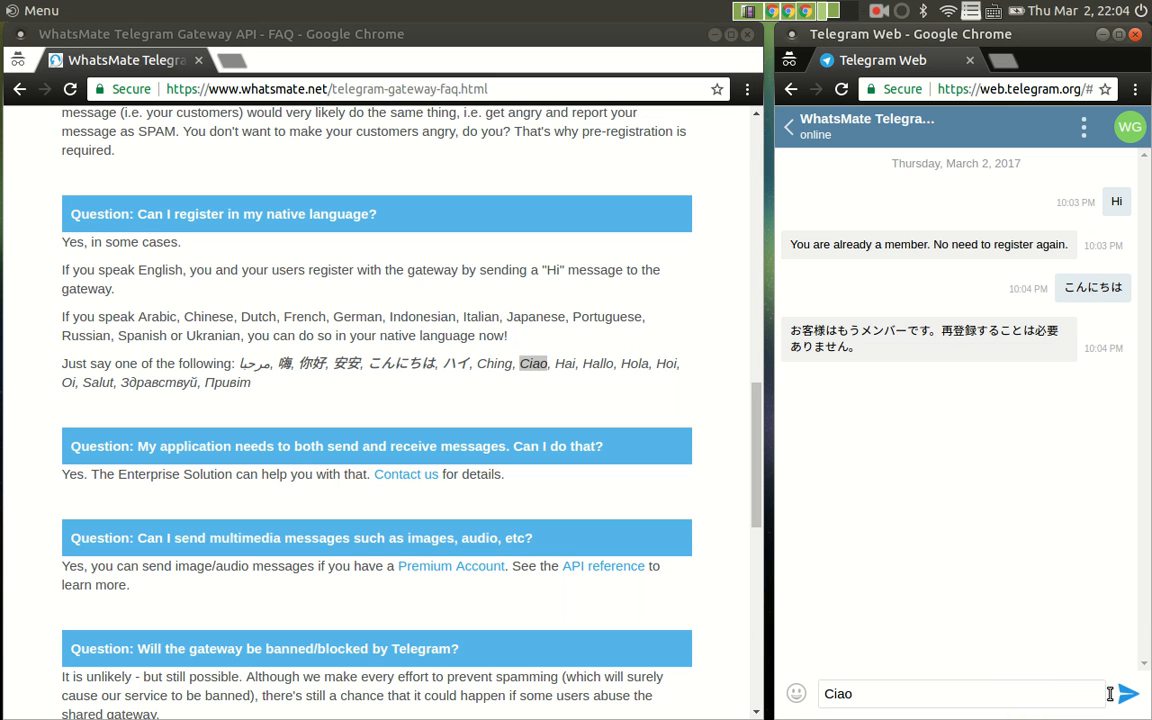
left_click(1127, 693)
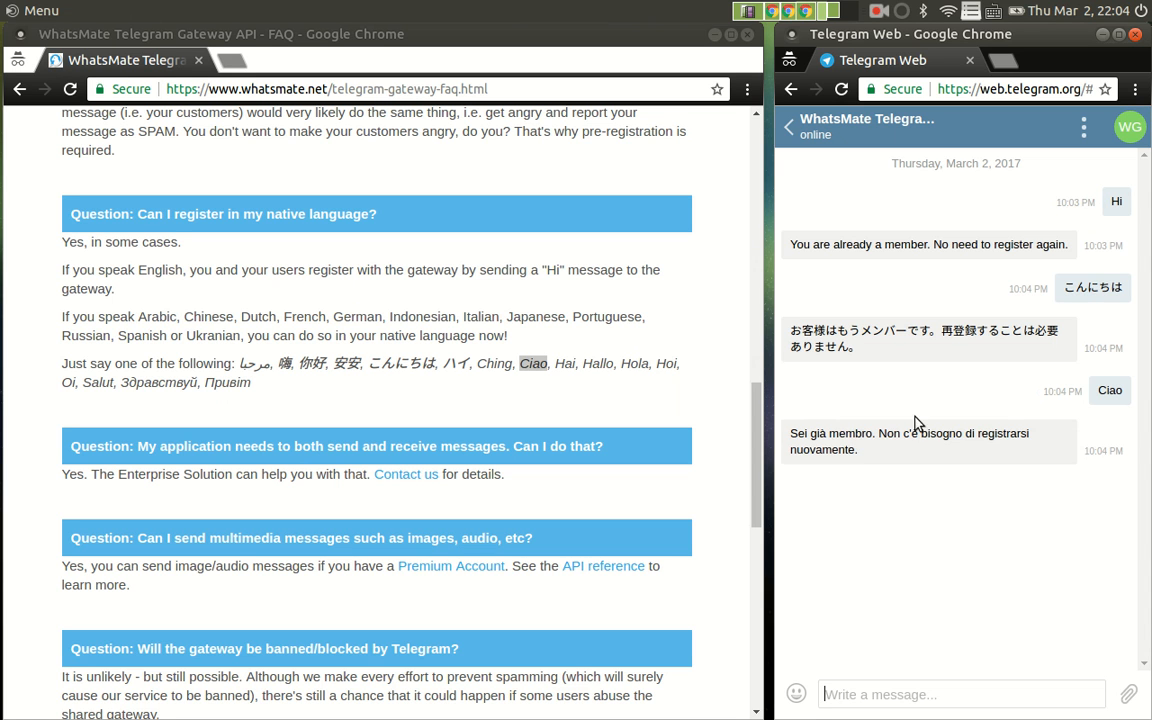
mouse_move(920, 538)
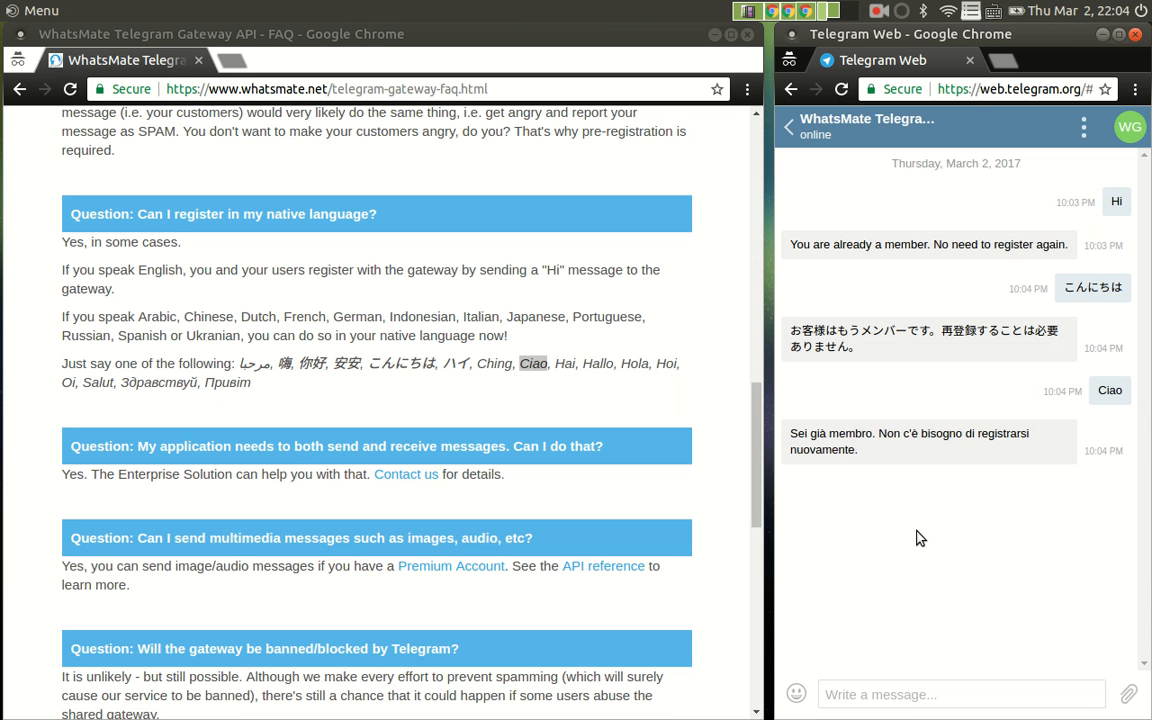